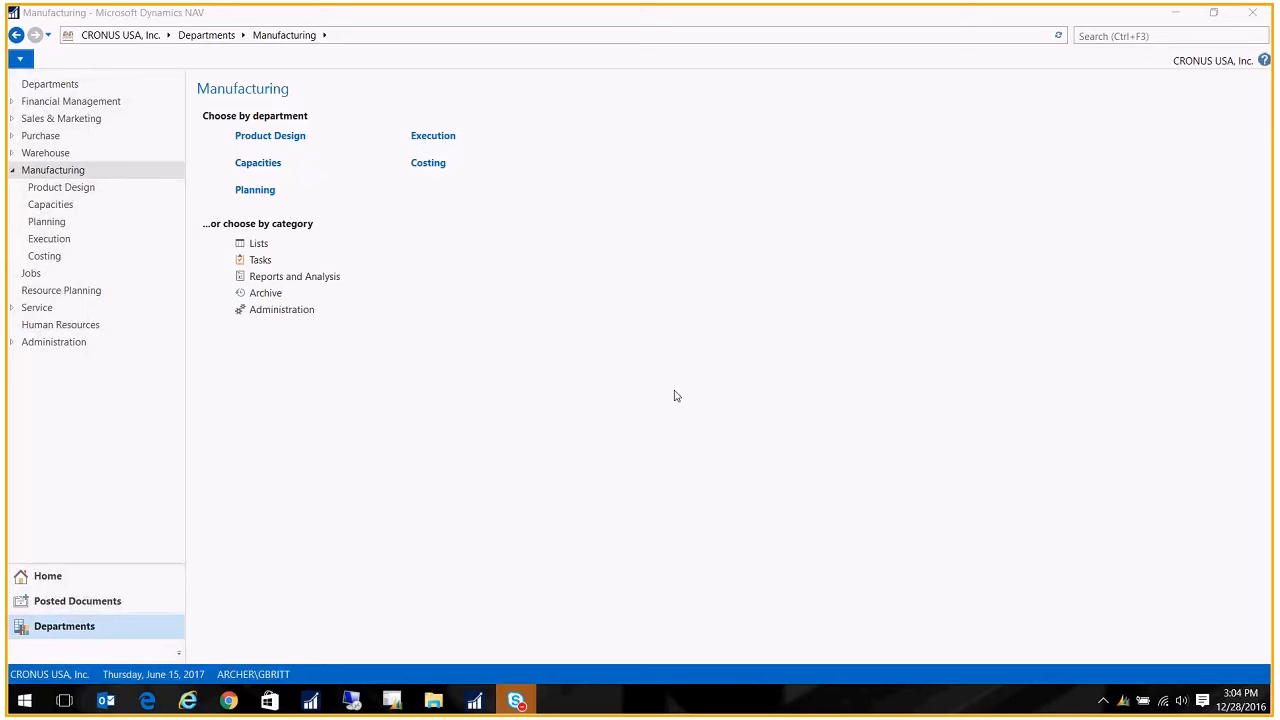
mouse_move(210, 294)
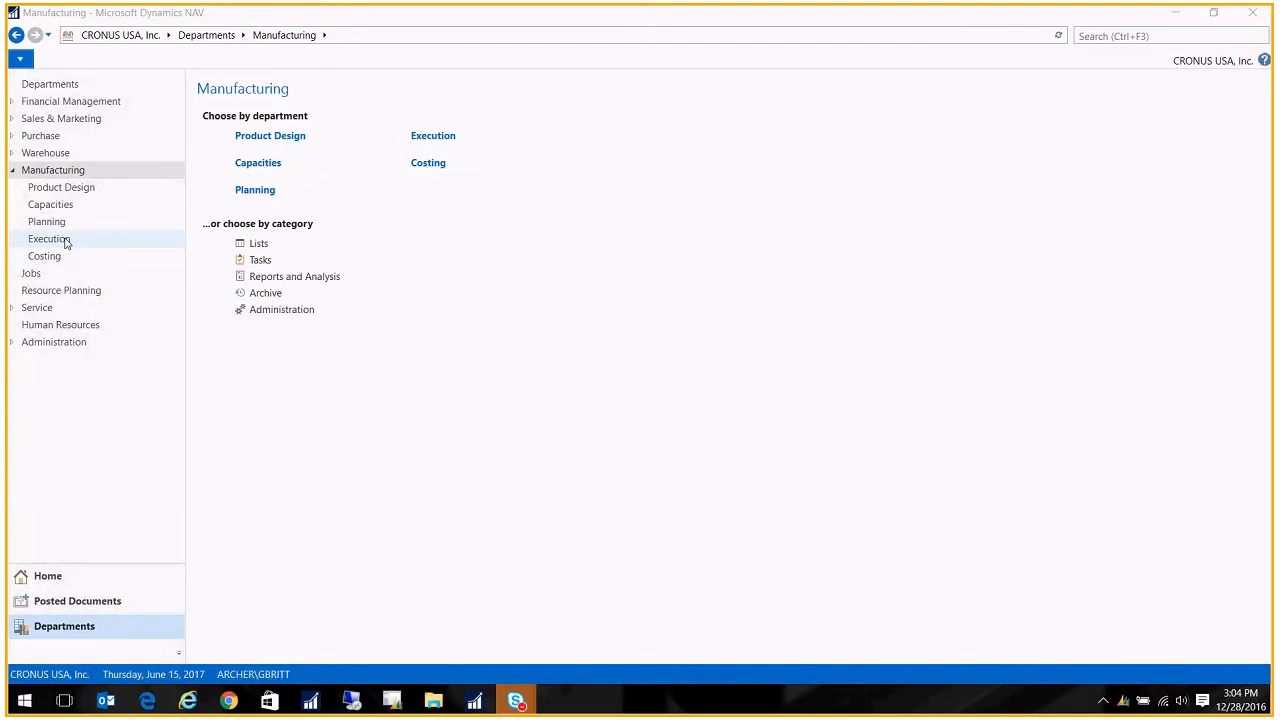
Go to Manufacturing Execution and open the Released Prod. Orders list.
click(49, 238)
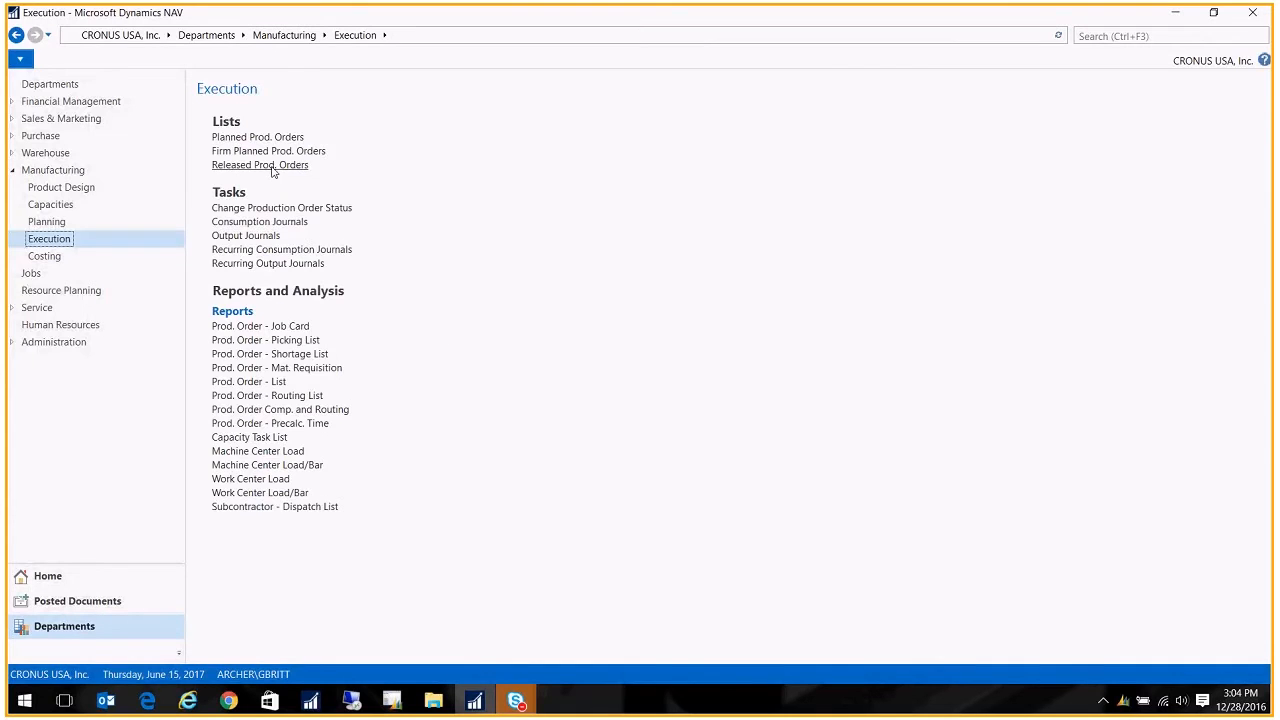
click(259, 165)
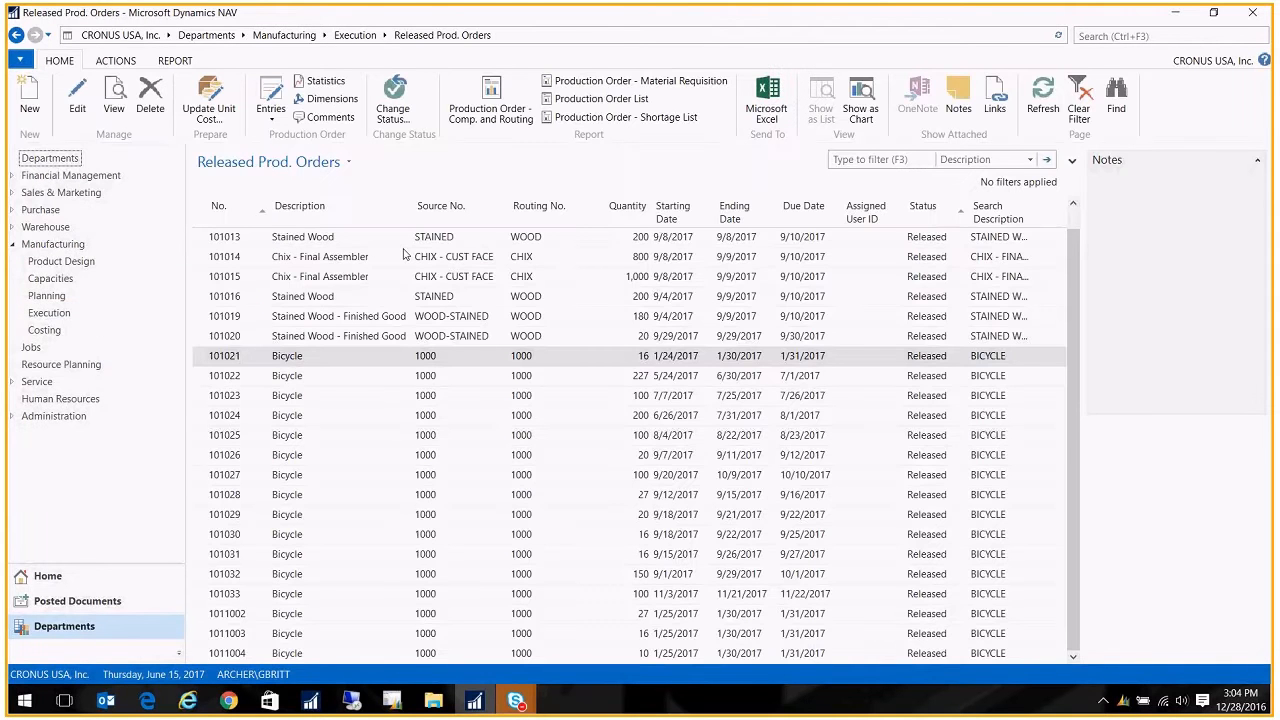
Create released order 101036 for 25 WOOD-STAINED and bring up its refresh options.
click(29, 95)
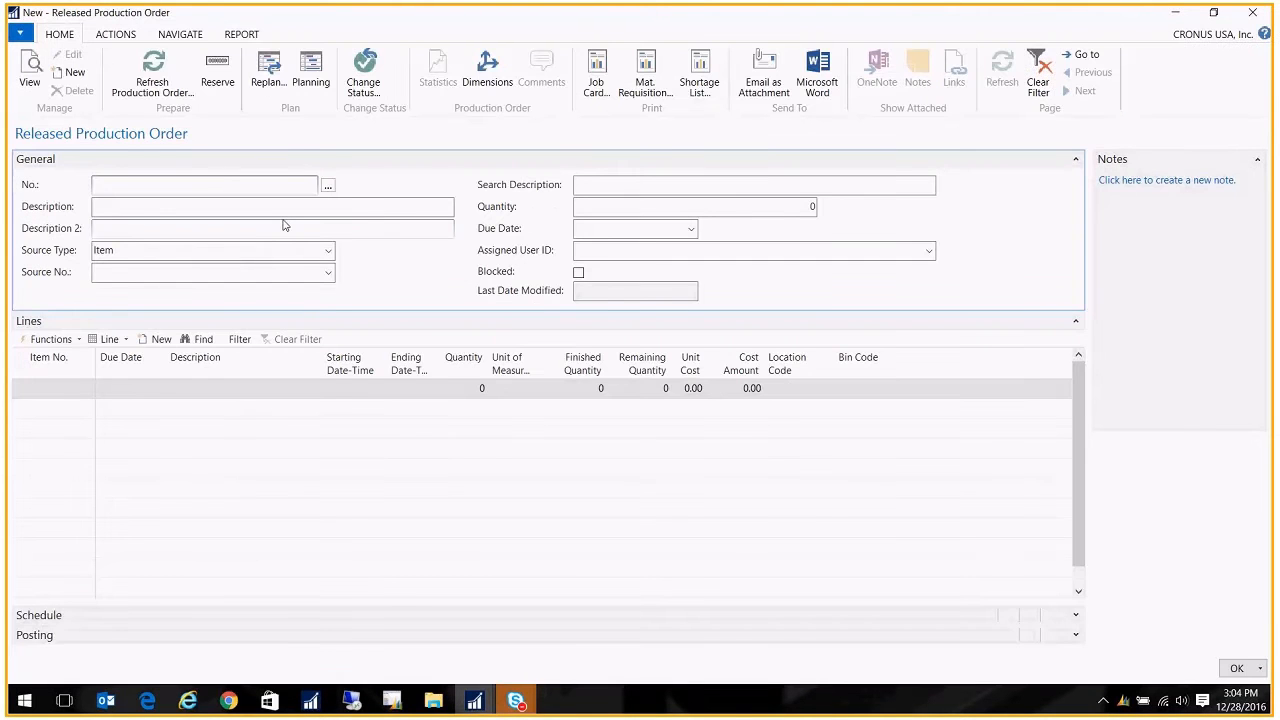
text(wood)
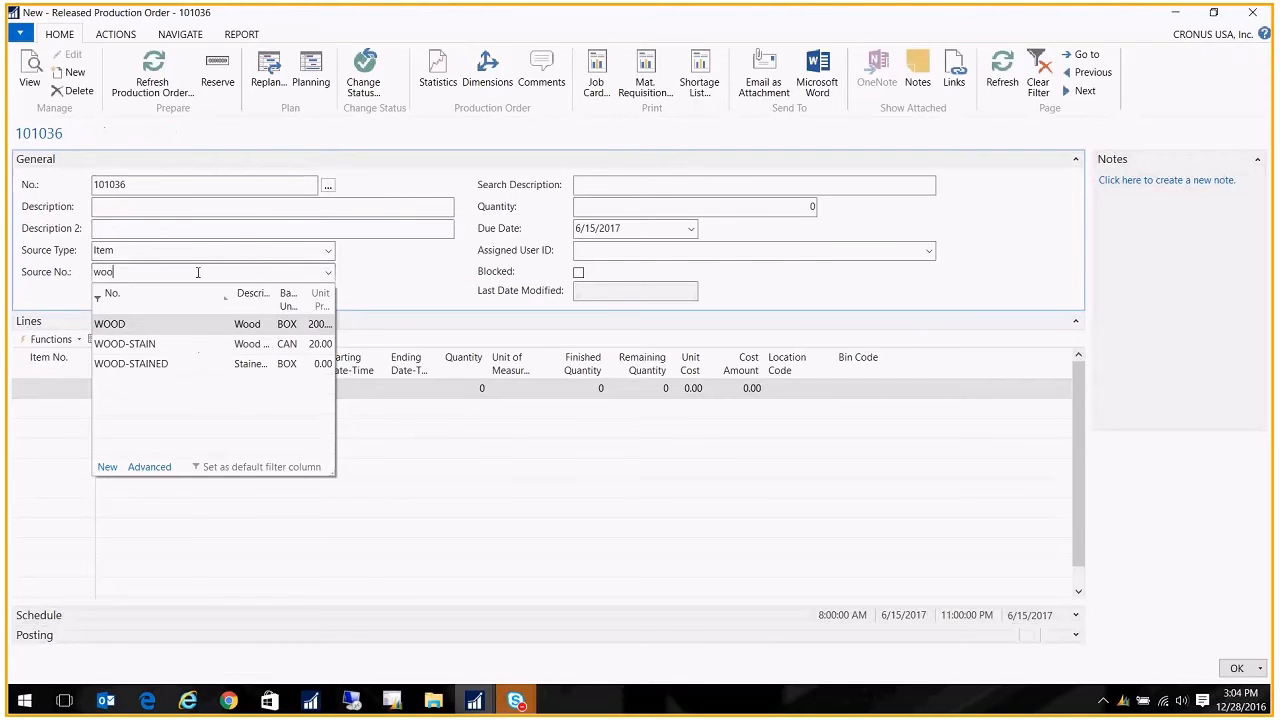
click(131, 363)
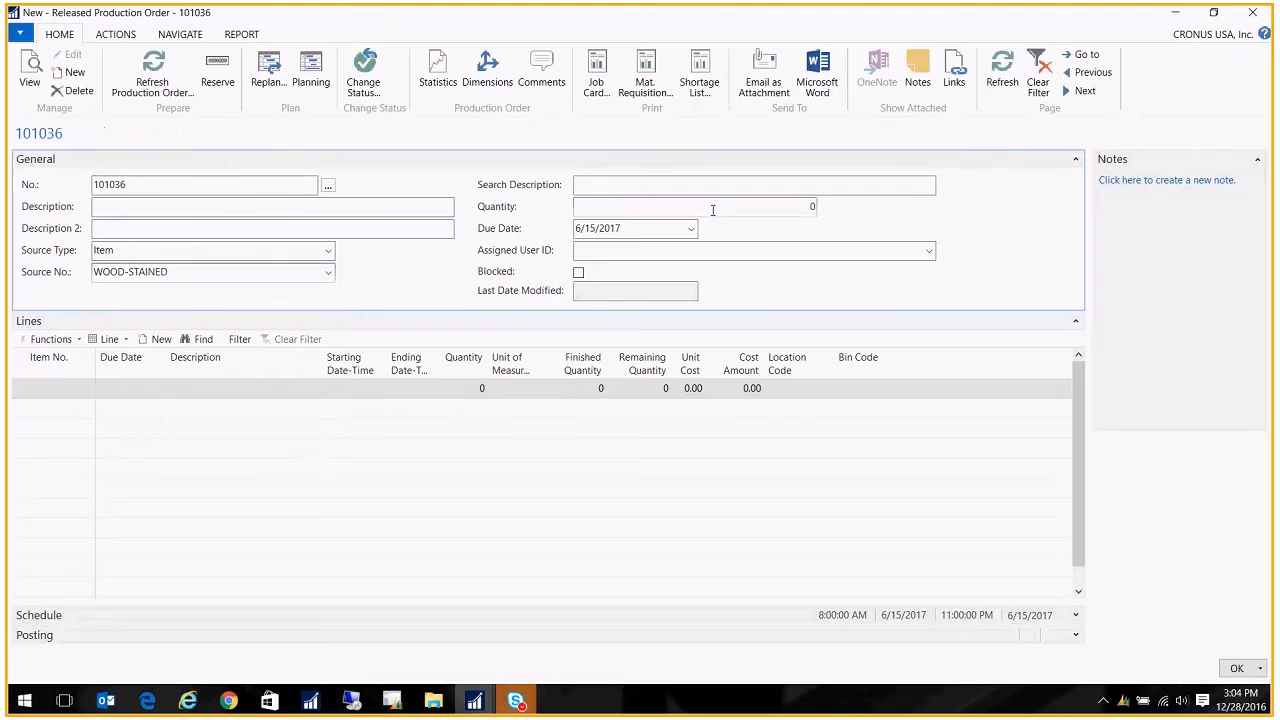
click(153, 72)
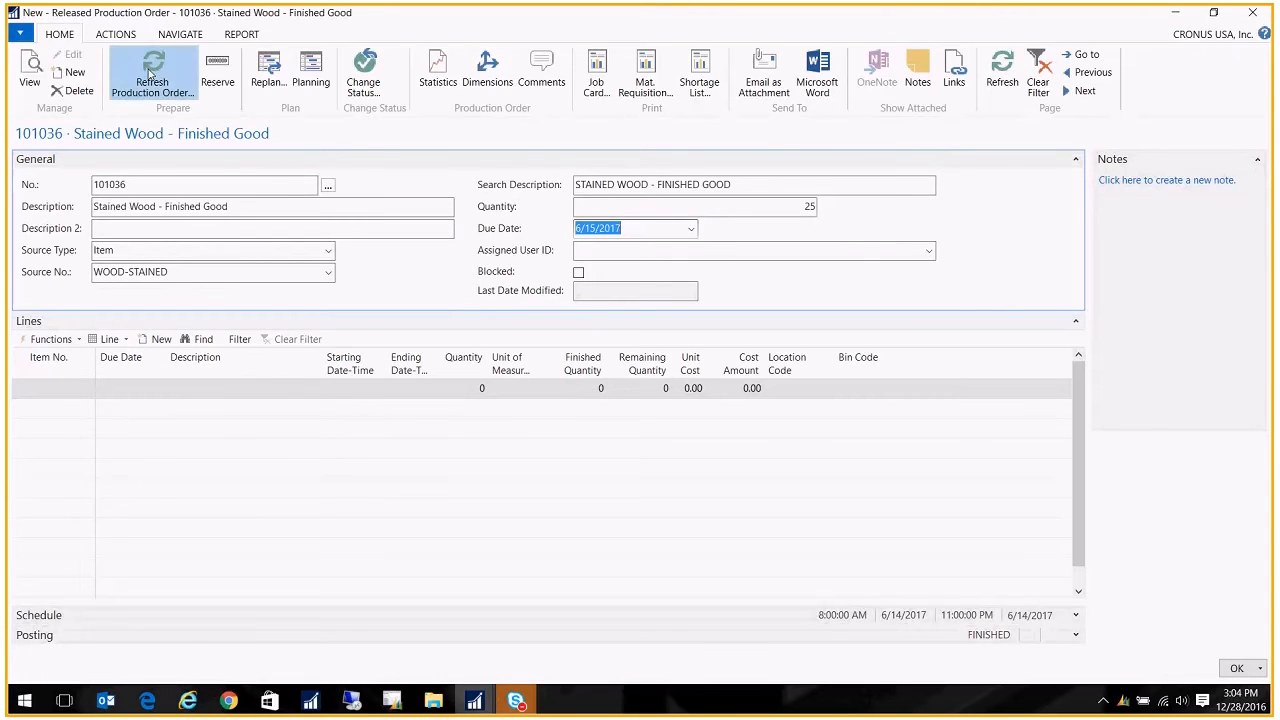
click(152, 75)
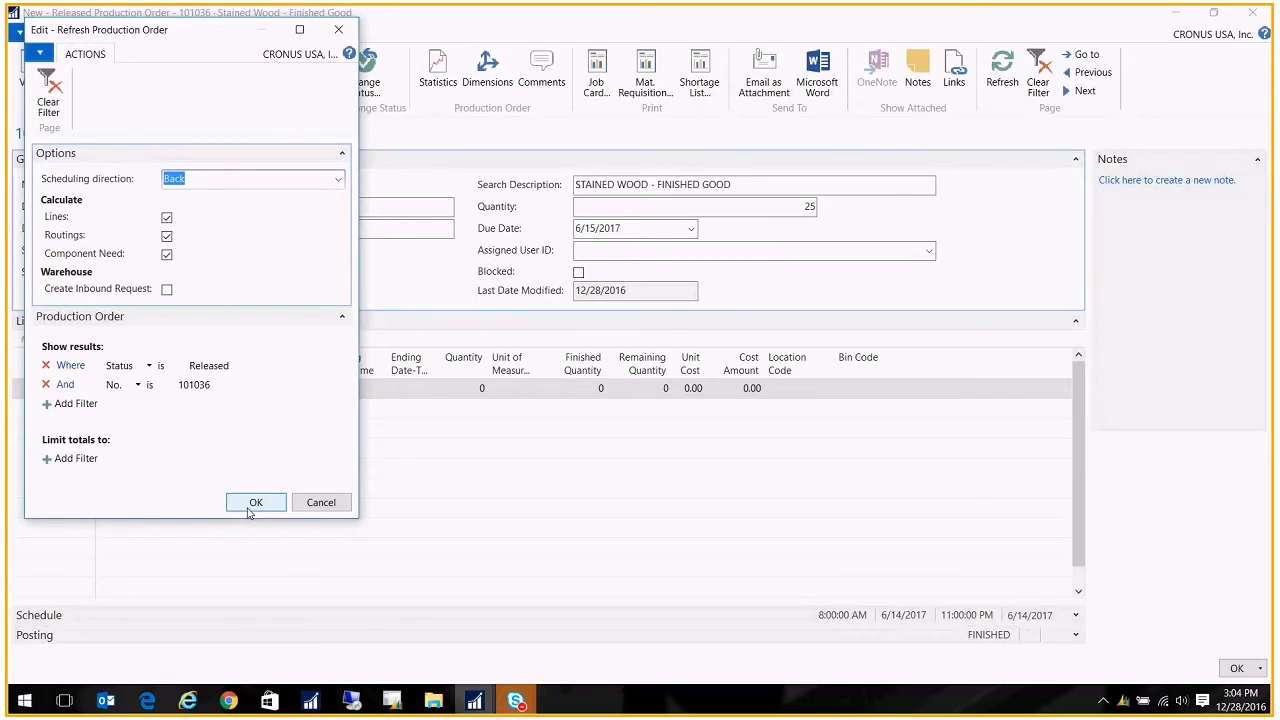
Refresh order 101036 to create the 25-box WOOD-STAINED line at location BLUE.
click(255, 502)
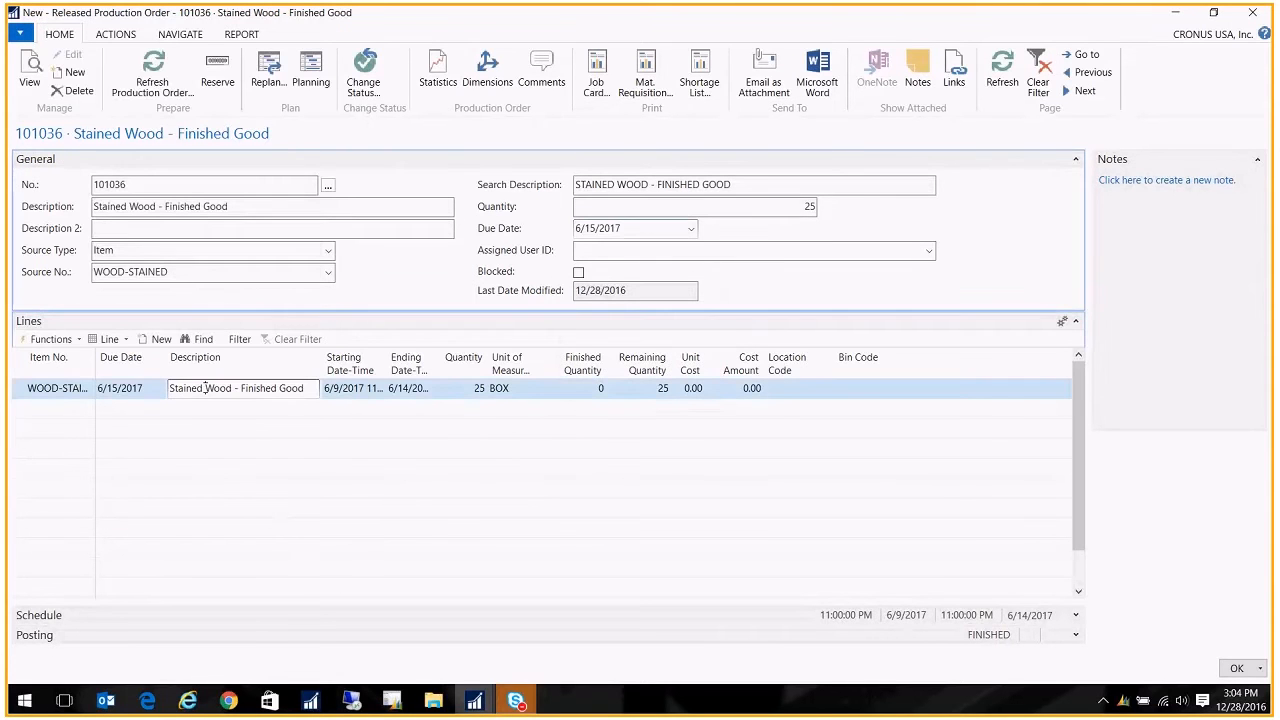
click(790, 388)
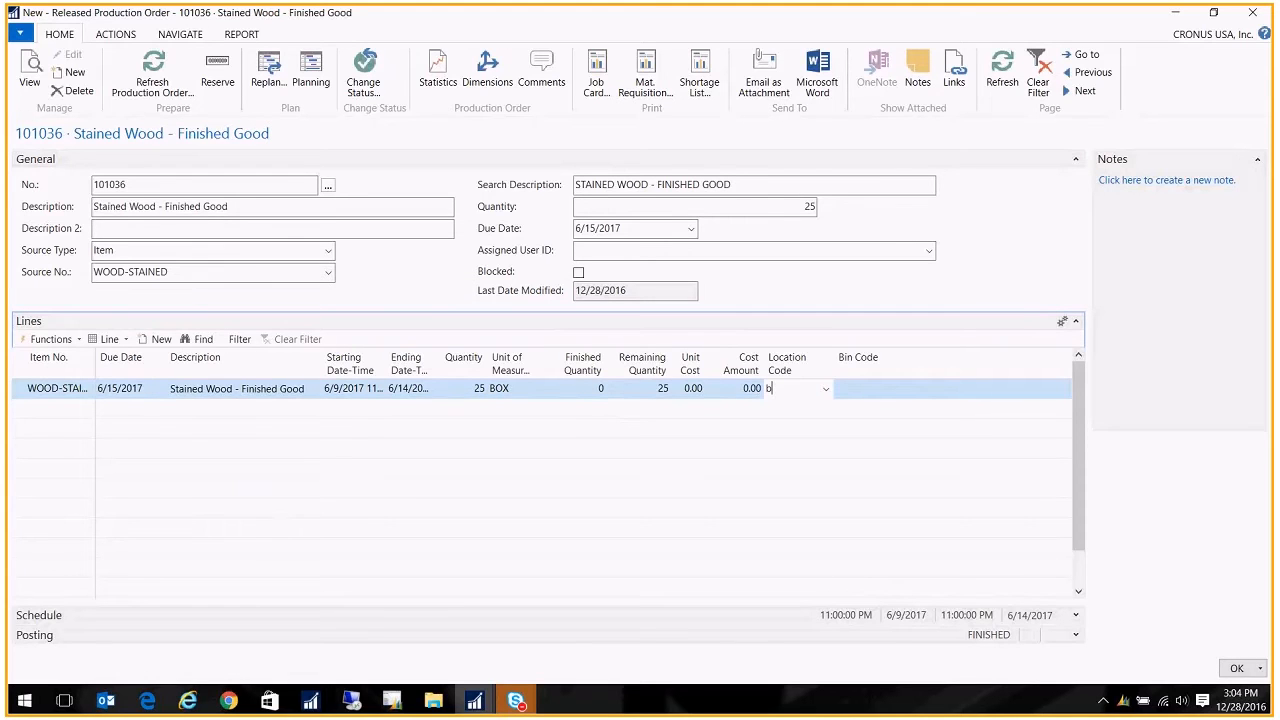
text(BLUE)
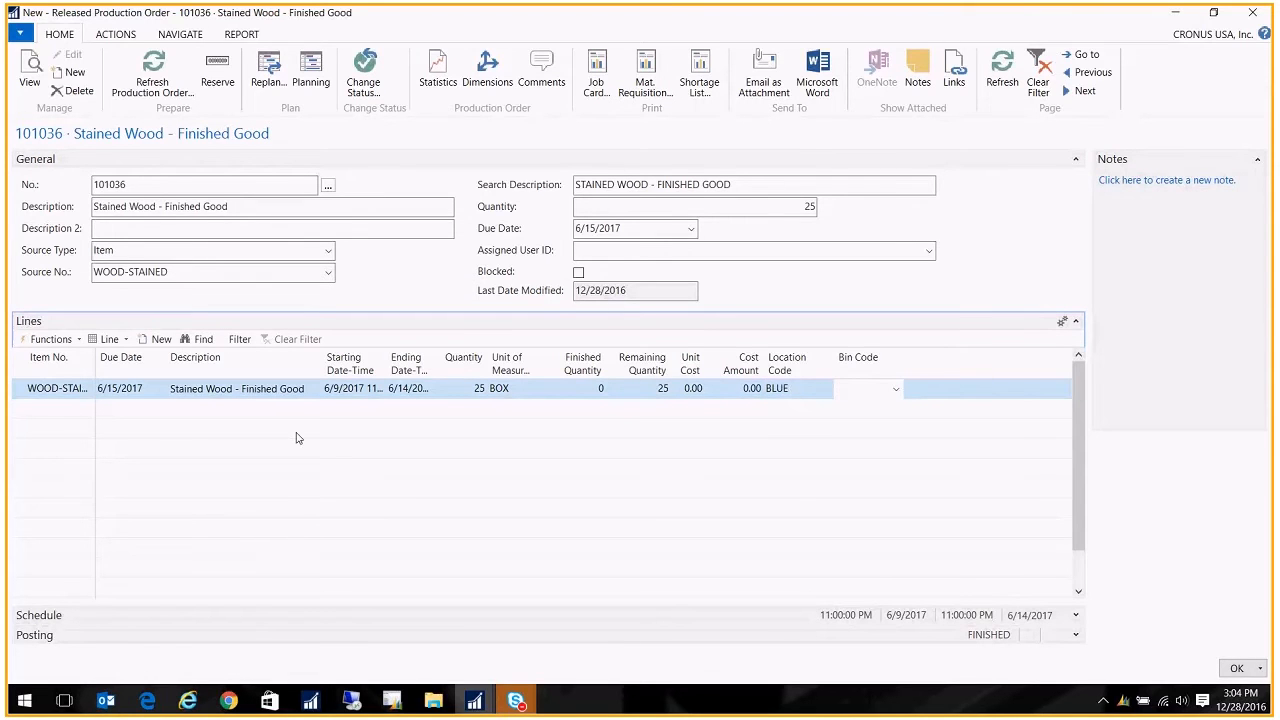
mouse_move(256, 407)
text(V)
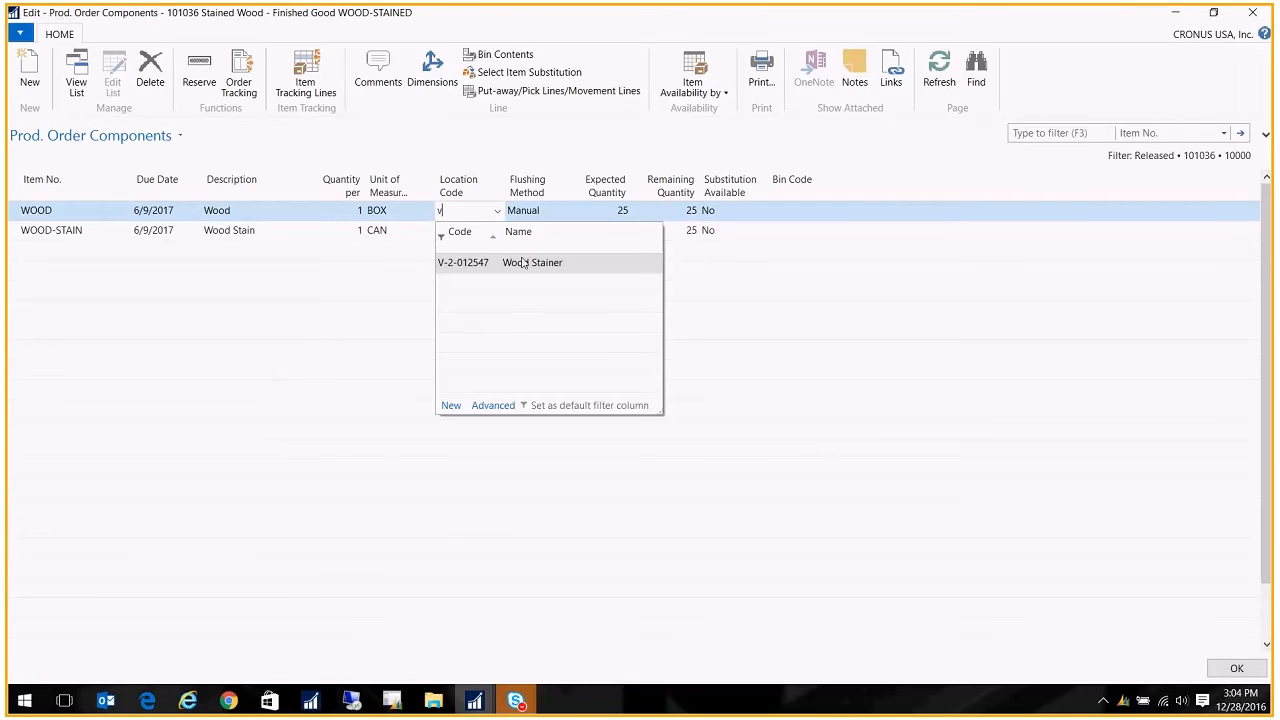
Set location V-2-012547 on the WOOD and WOOD-STAIN component lines.
click(532, 262)
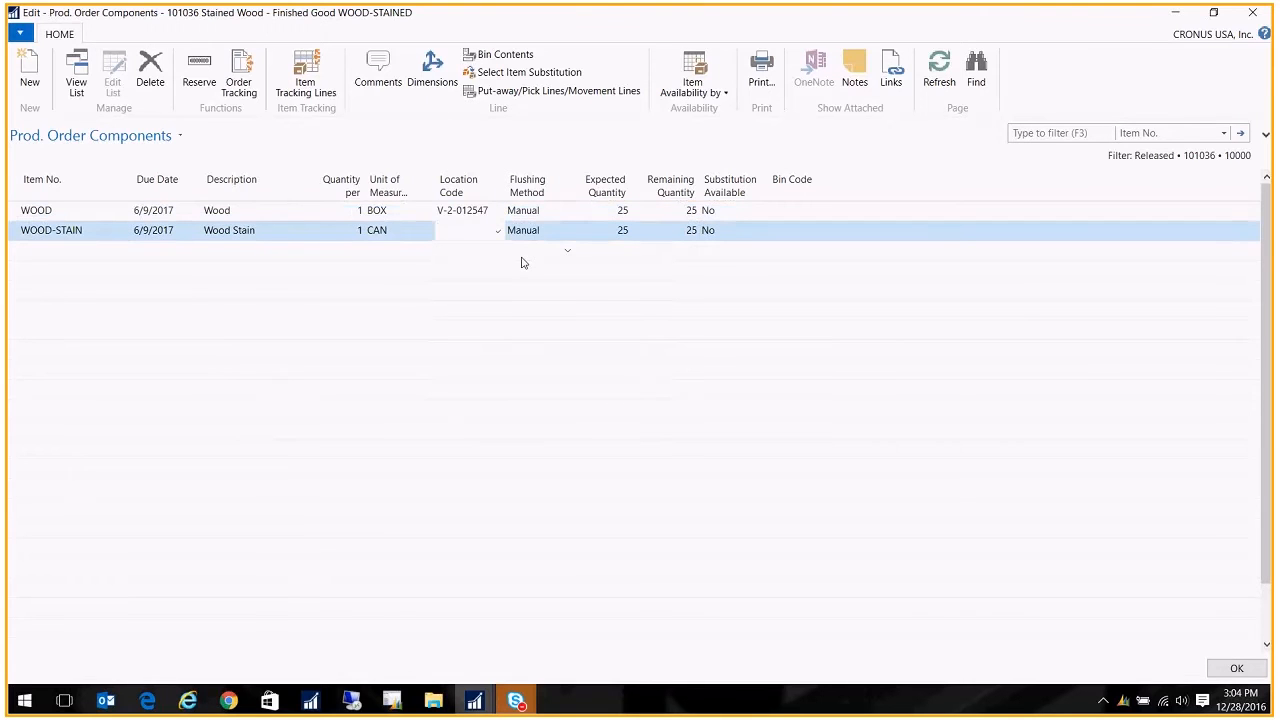
click(462, 230)
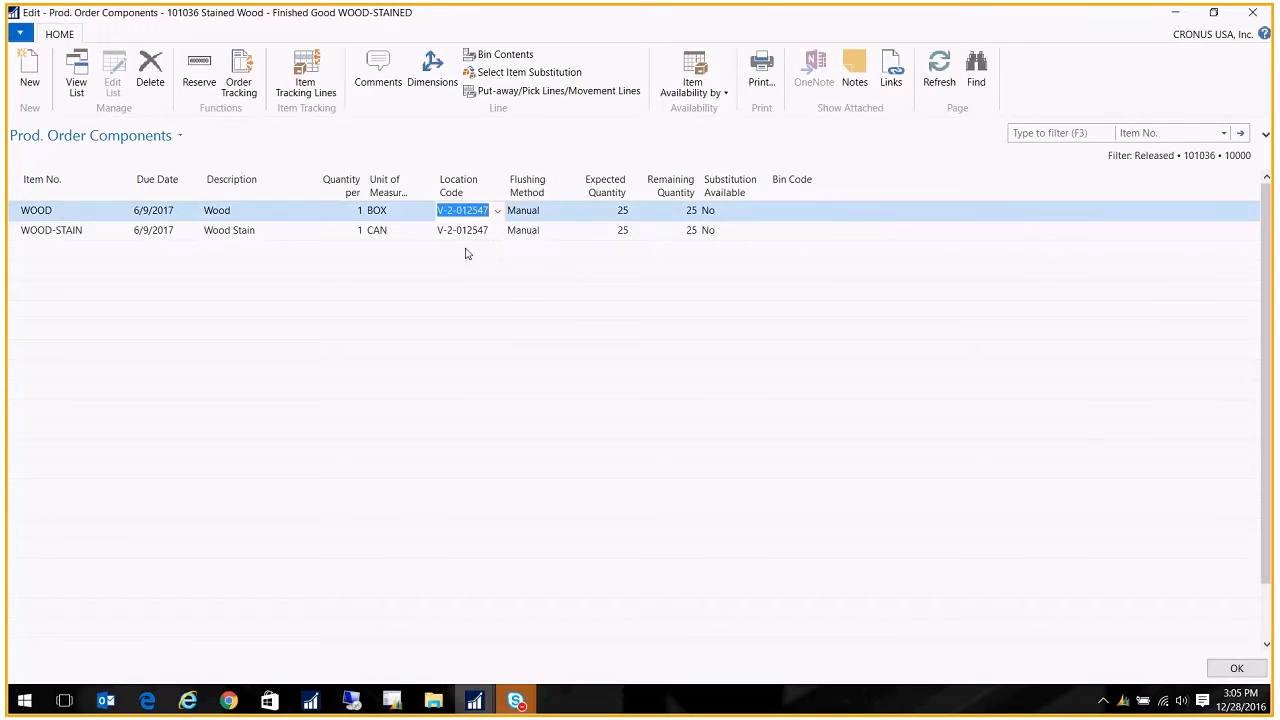
click(462, 230)
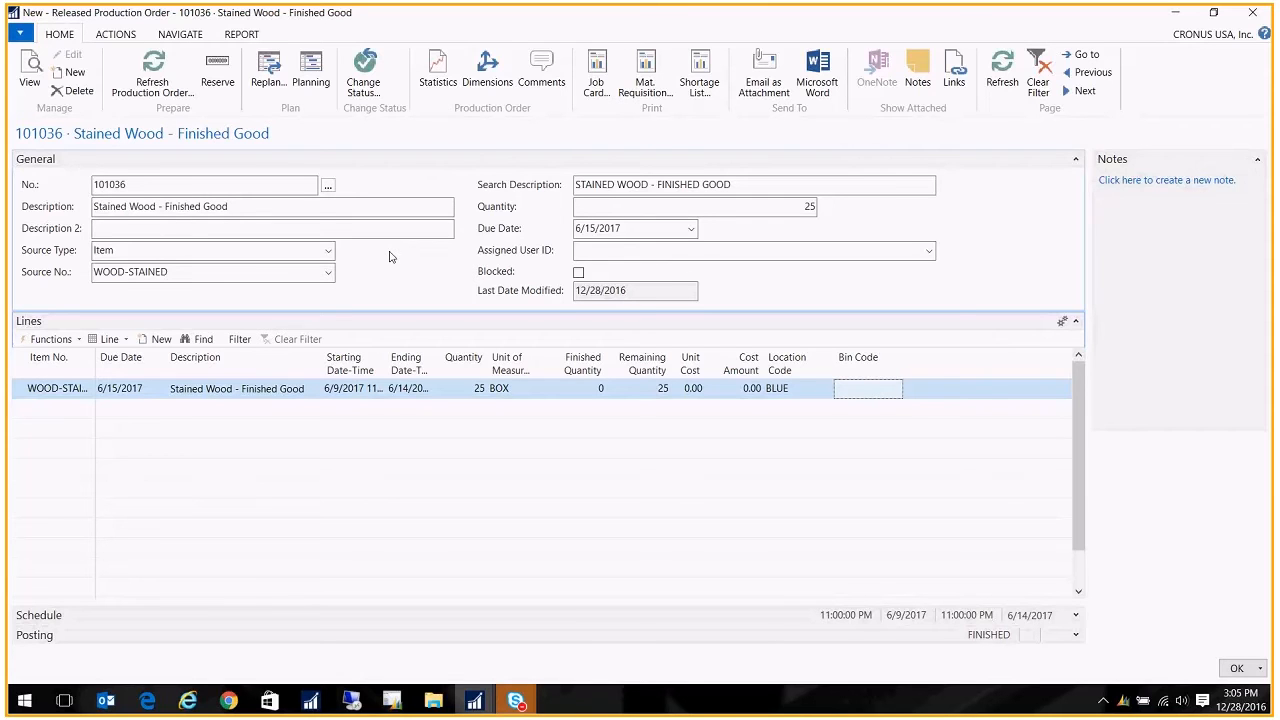
mouse_move(558, 307)
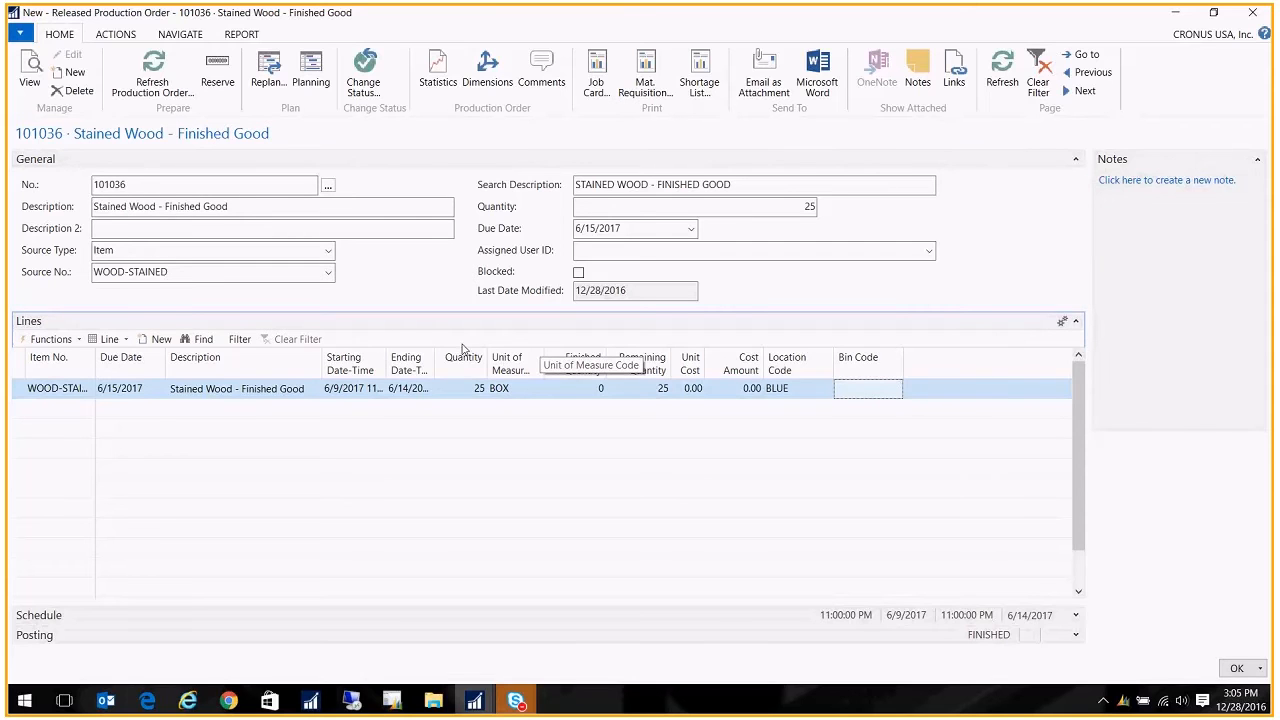
mouse_move(339, 273)
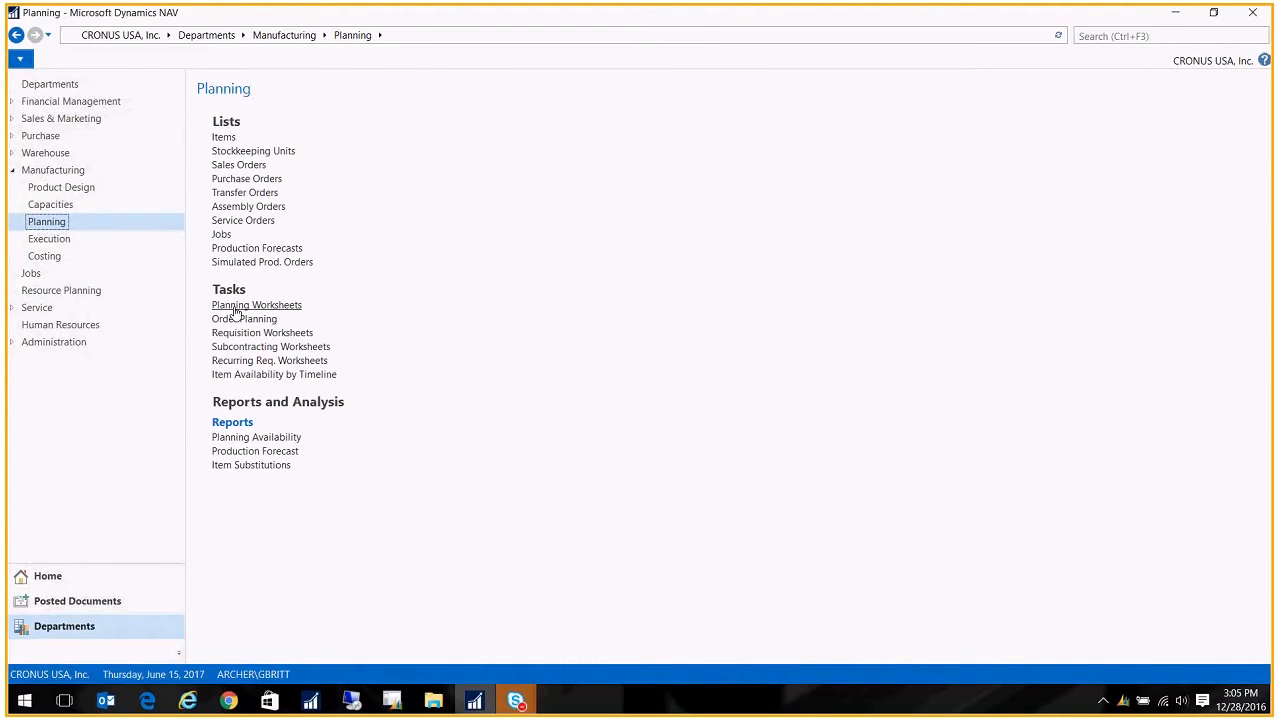
Run a regenerative plan in the Planning Worksheet, adding WOOD and WOOD-STAIN transfer lines.
click(256, 305)
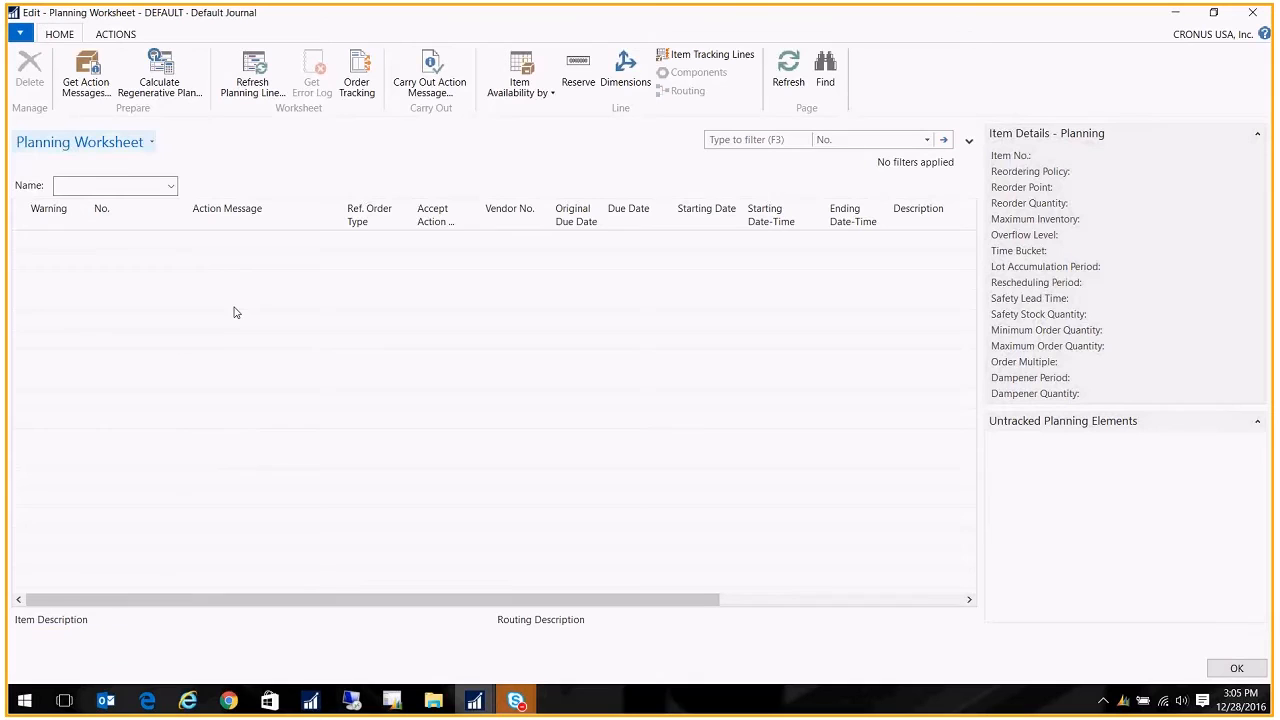
click(159, 75)
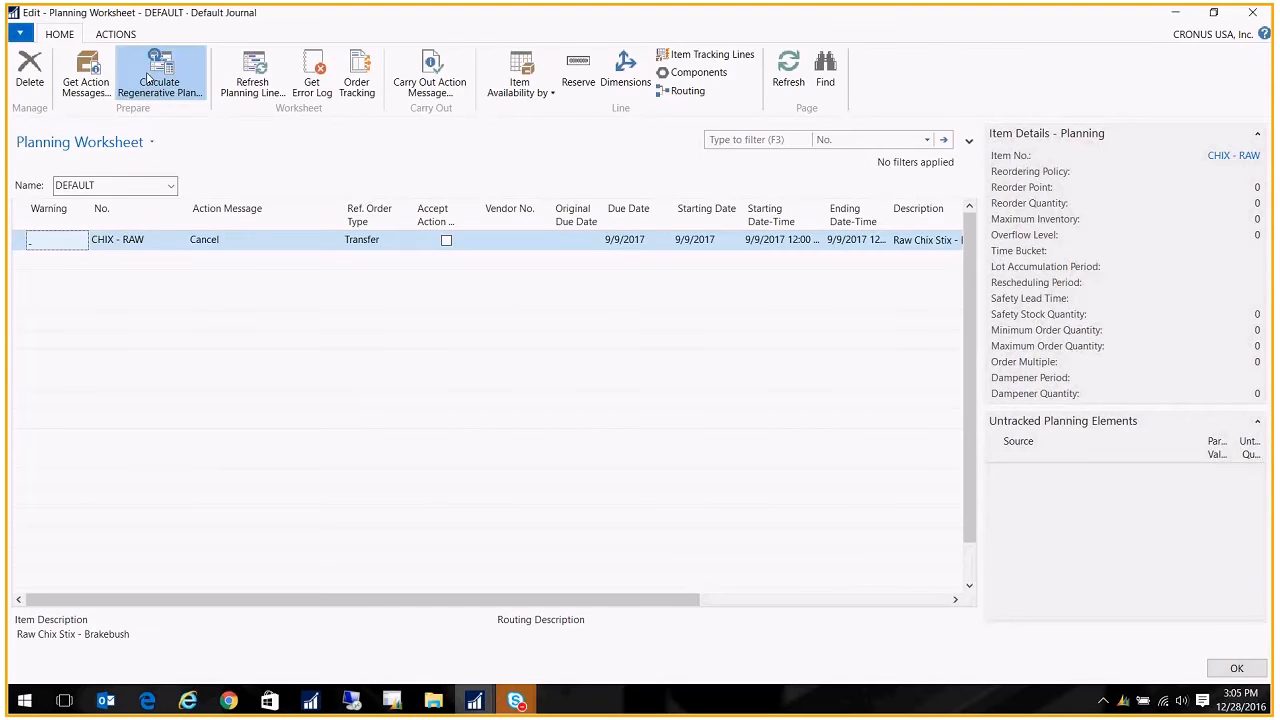
click(160, 75)
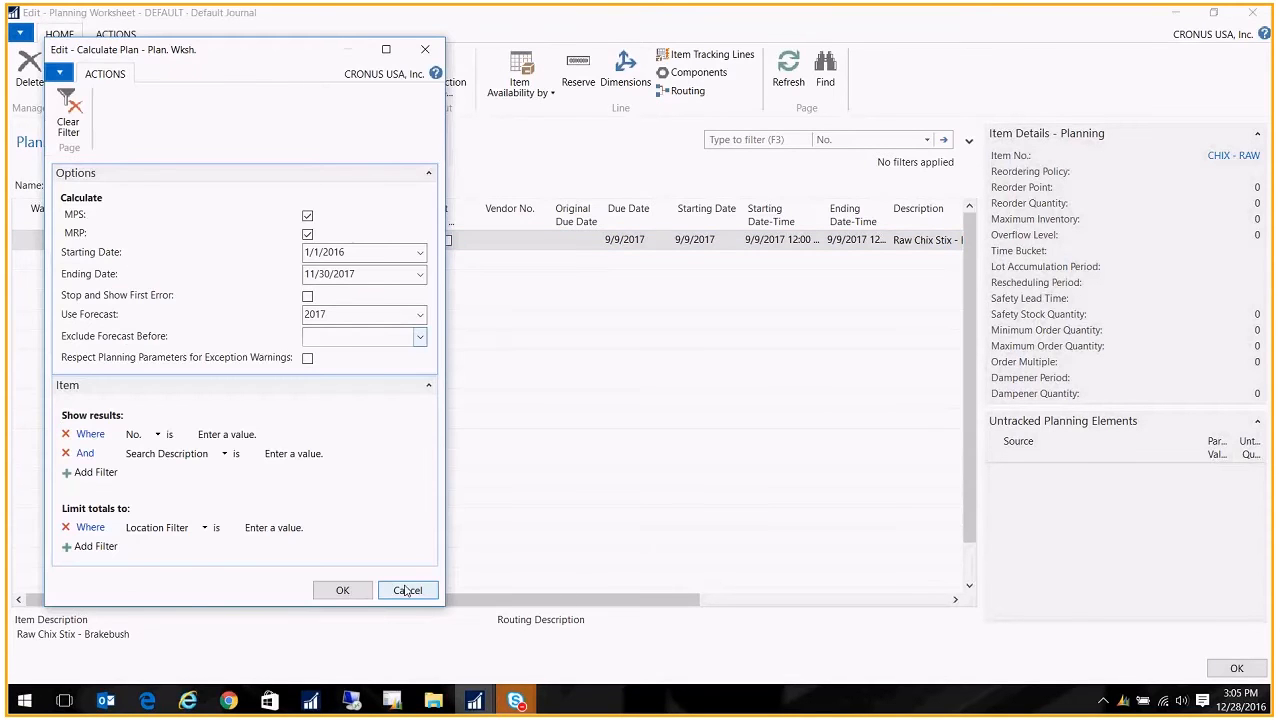
click(342, 590)
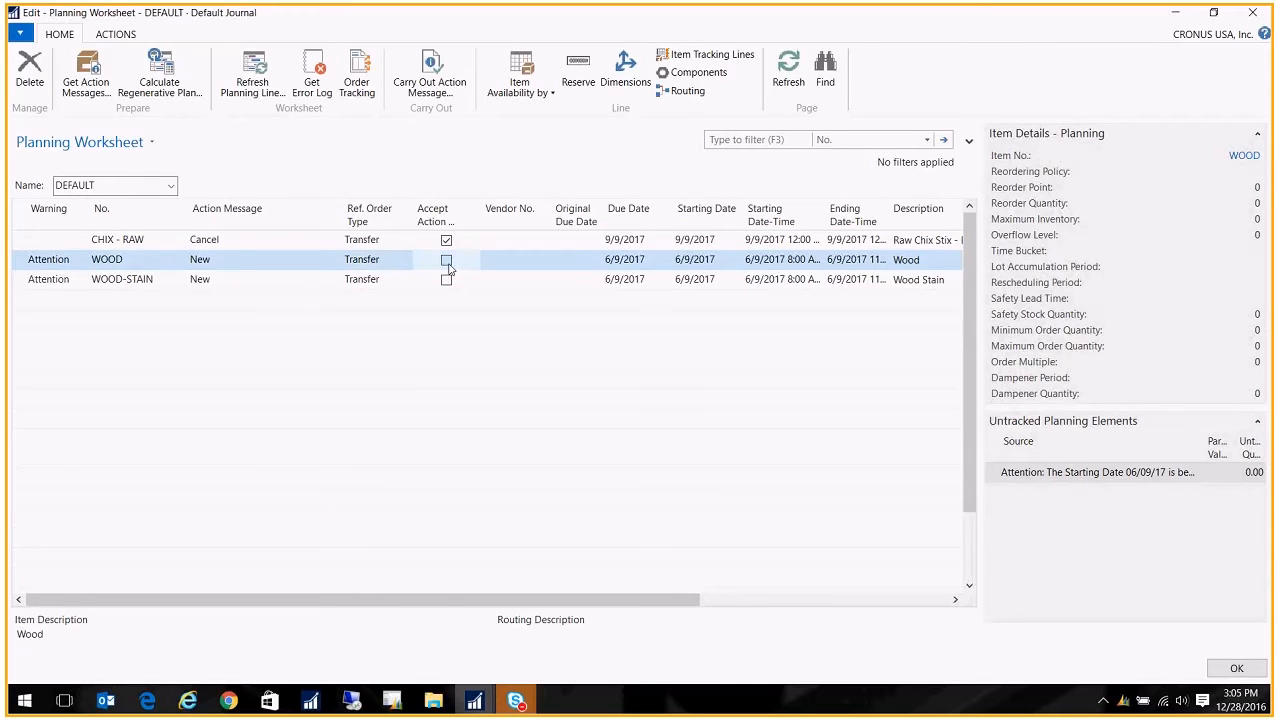
Accept the WOOD and WOOD-STAIN suggestions, exclude CHIX-RAW, and make transfer orders.
click(446, 259)
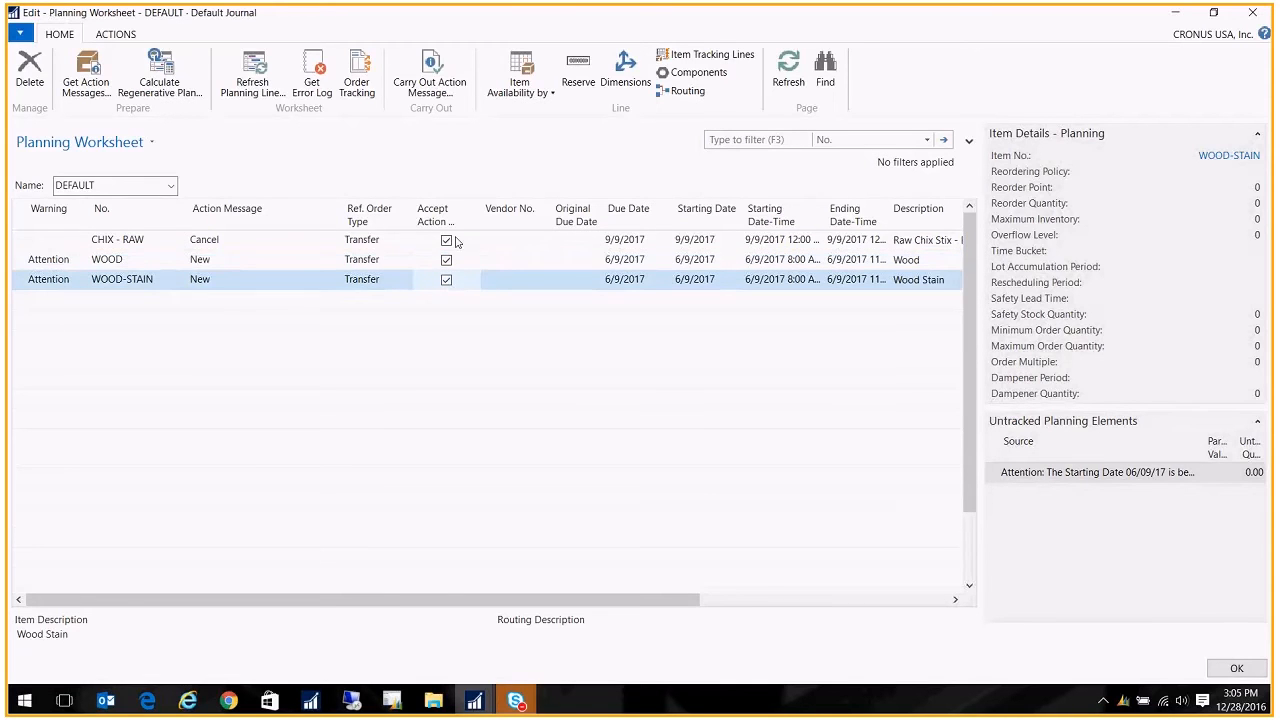
click(446, 239)
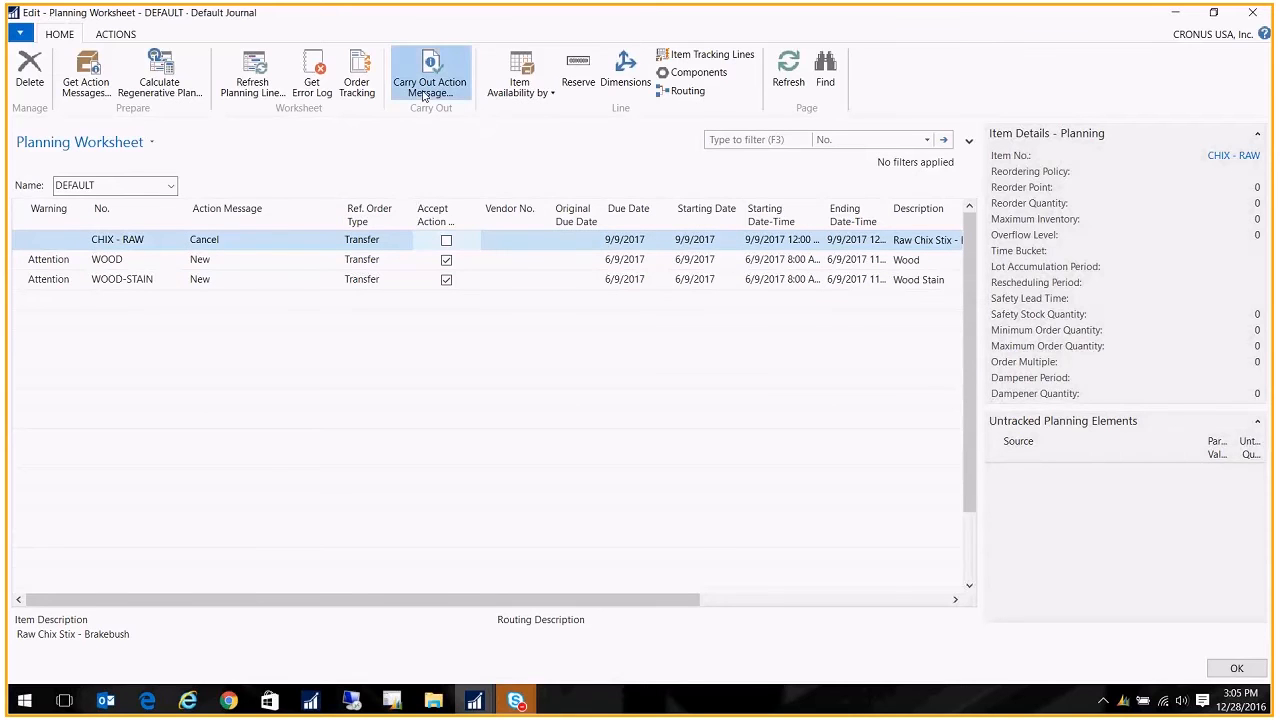
click(430, 75)
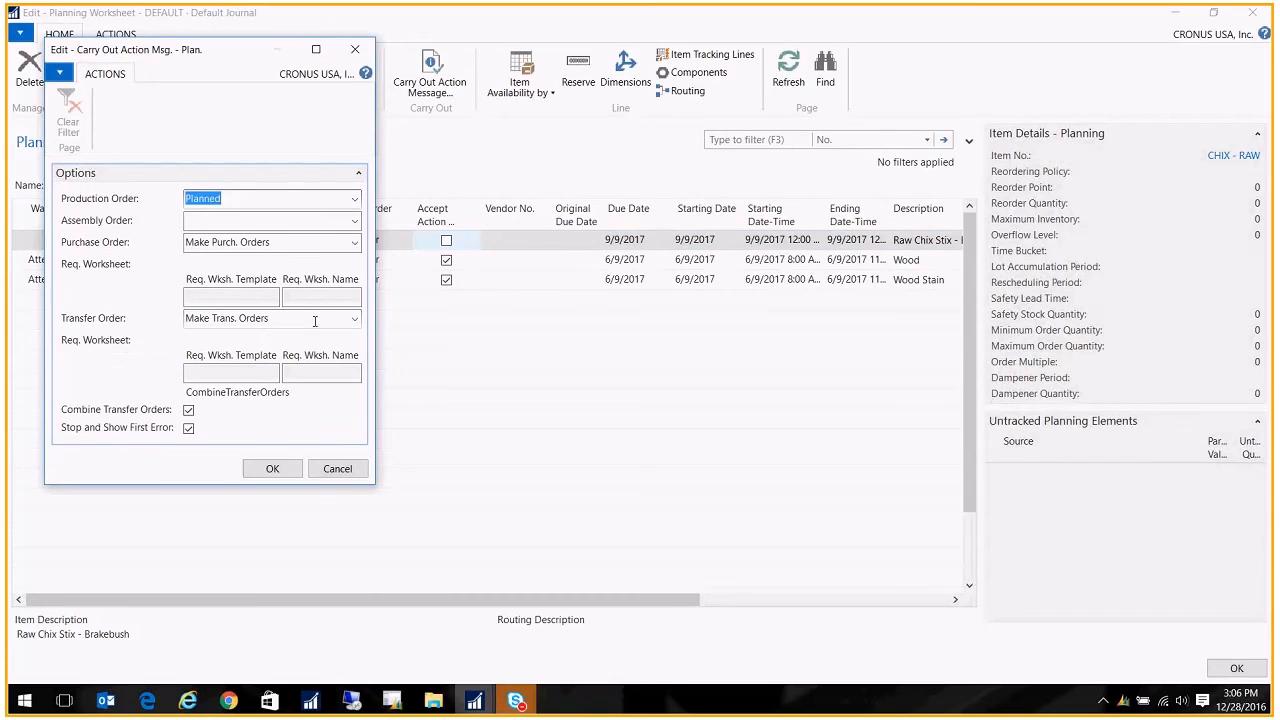
click(354, 318)
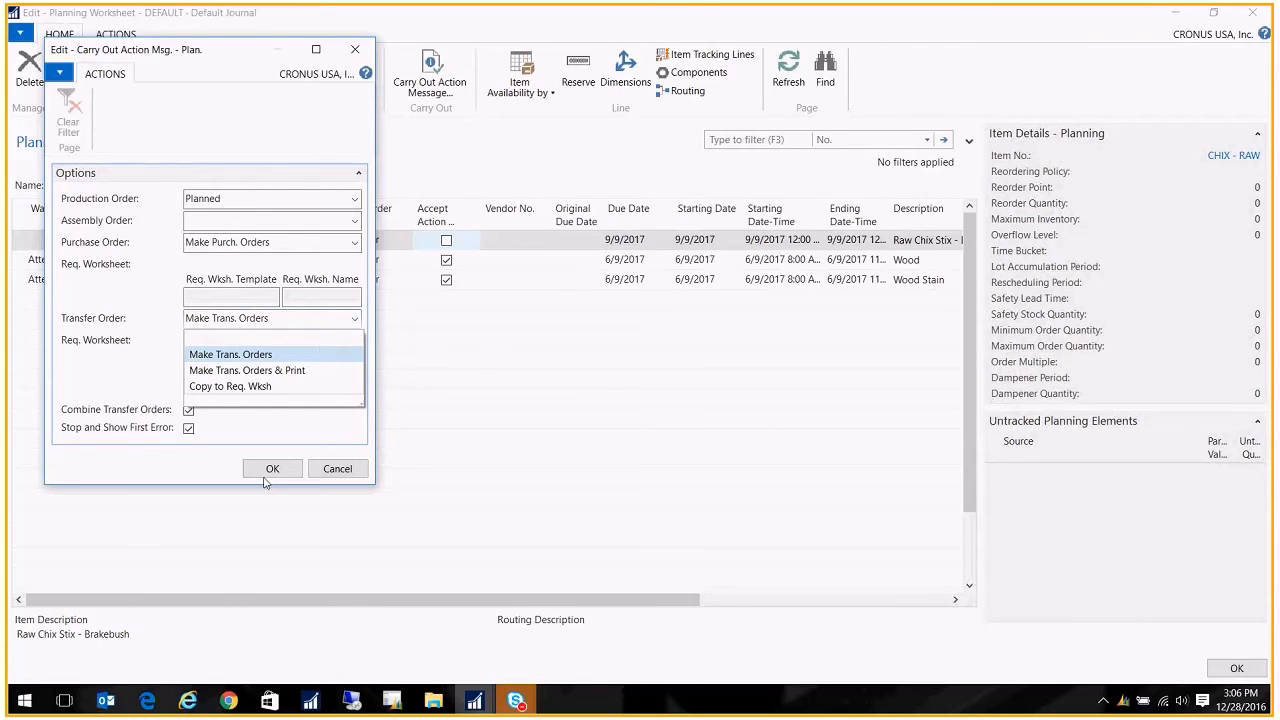
click(272, 468)
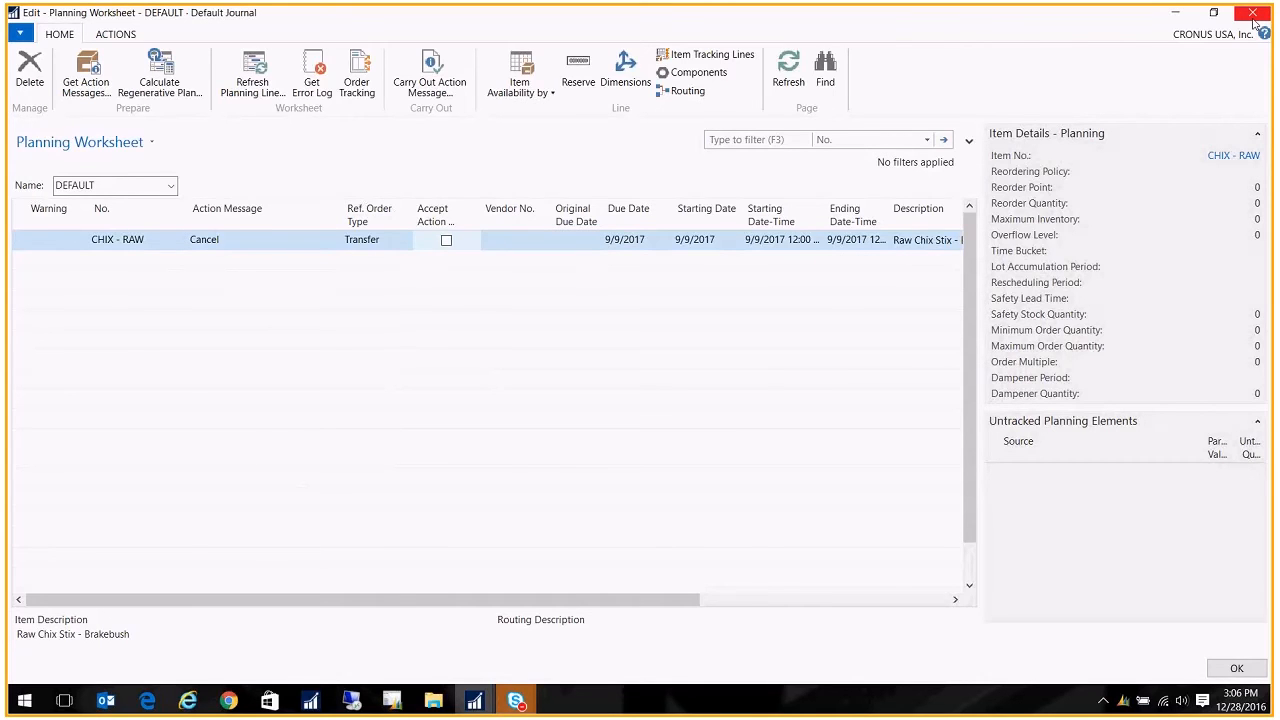
Ship and receive transfer order 1026 for WOOD and WOOD-STAIN, acknowledging its deletion.
click(1253, 12)
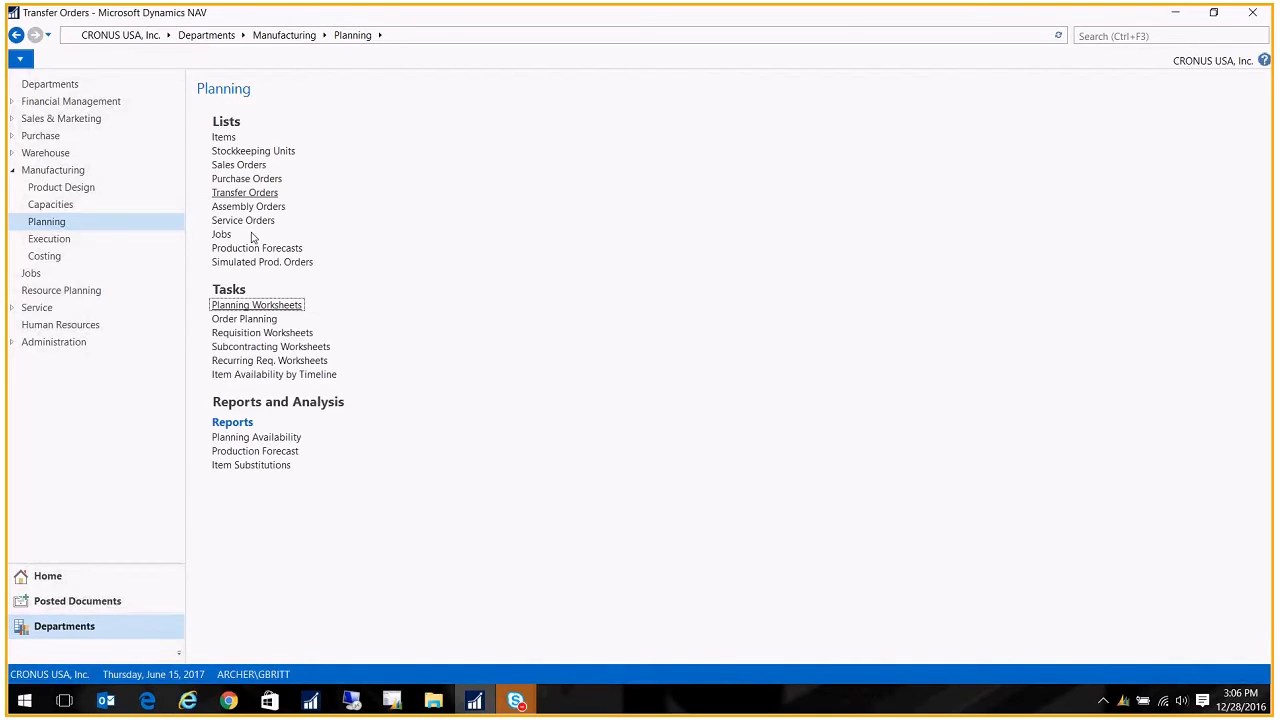
click(244, 192)
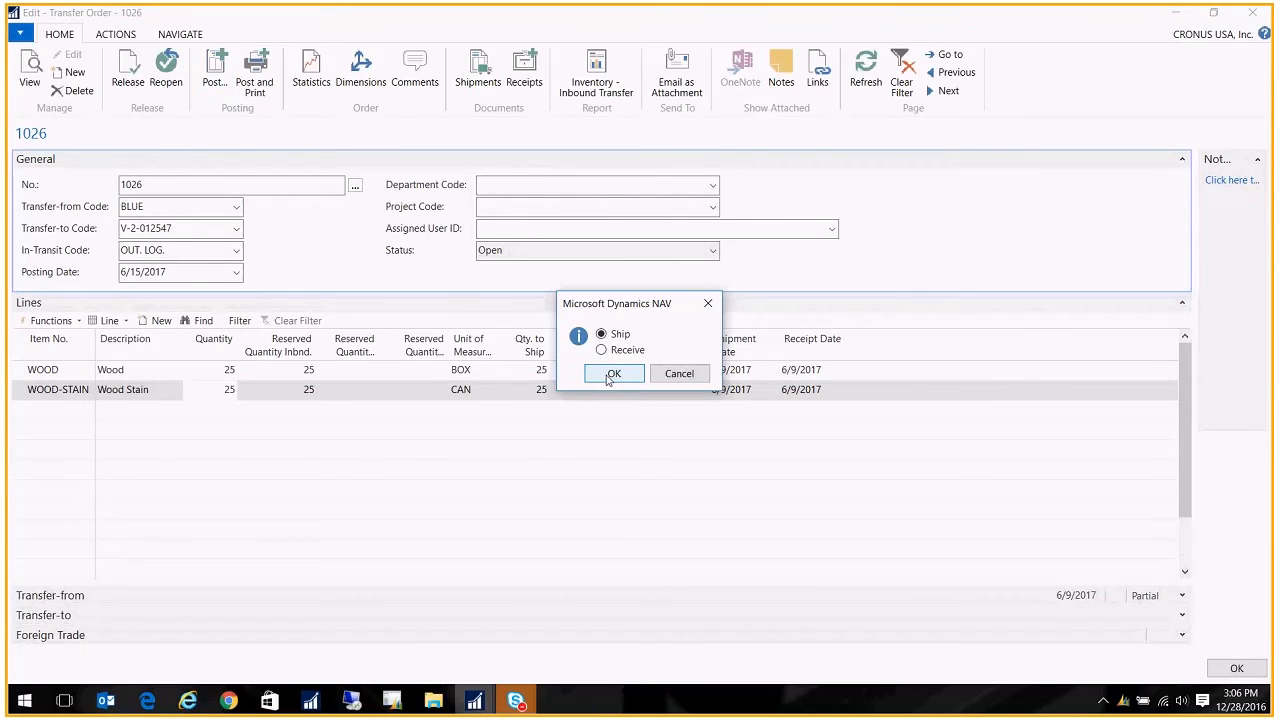
click(601, 350)
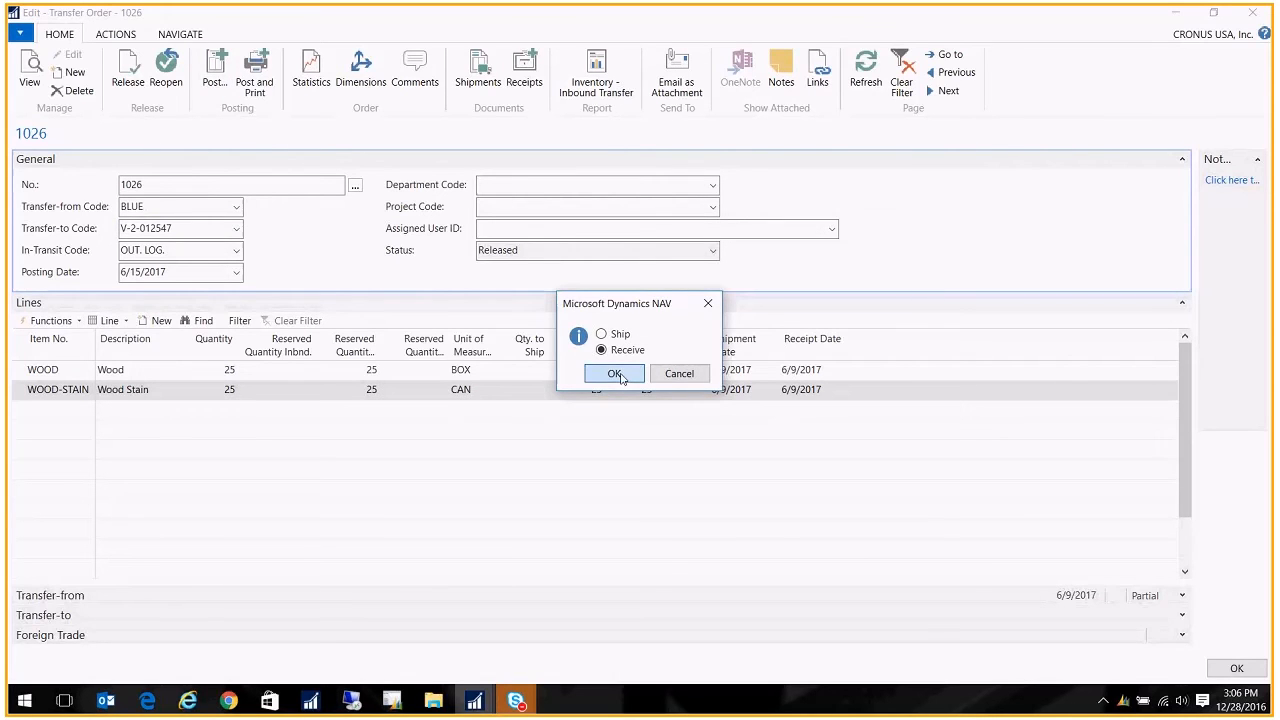
click(614, 373)
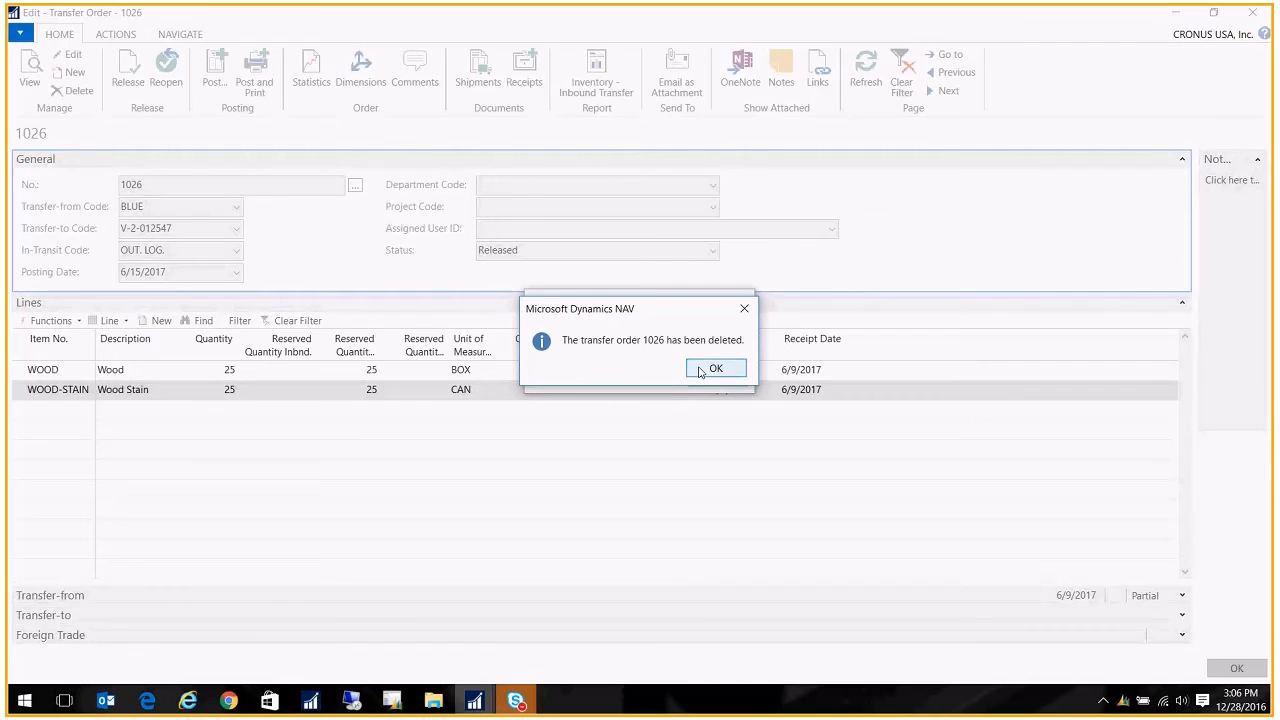
click(716, 368)
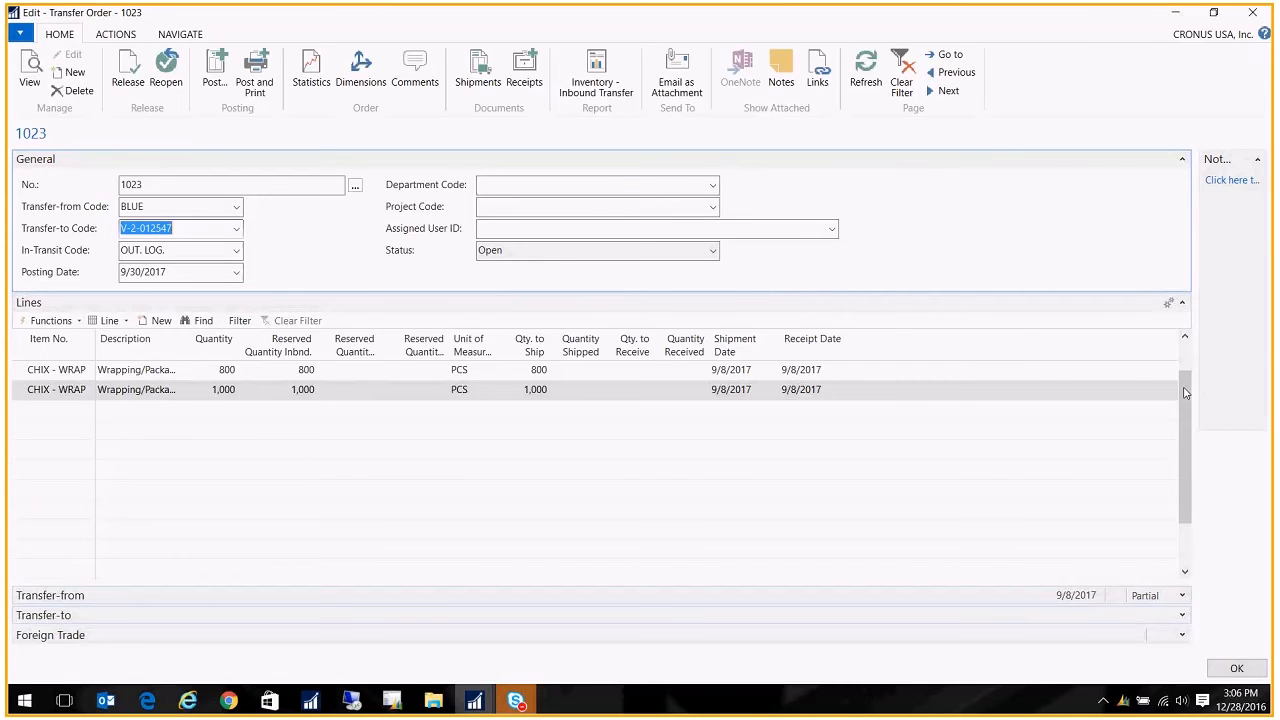
Calculate subcontracts for order 101036 and carry out the suggestion as a purchase order.
click(1236, 668)
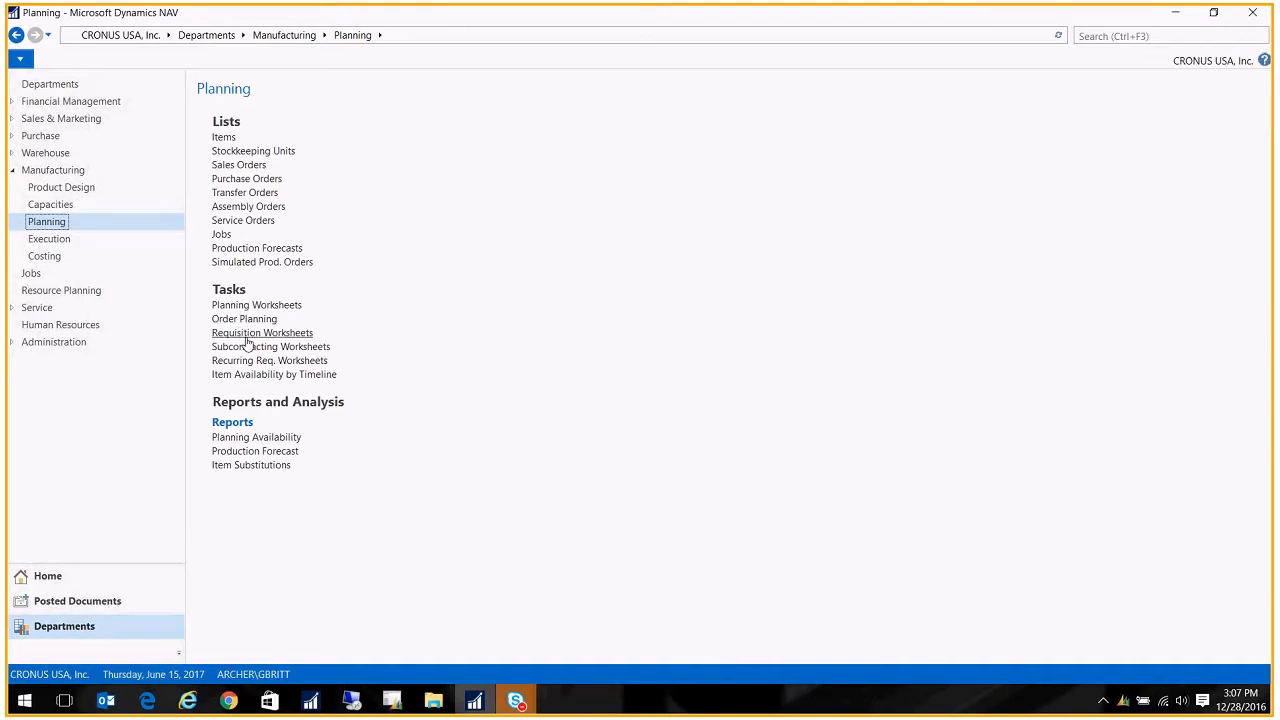
mouse_move(270, 346)
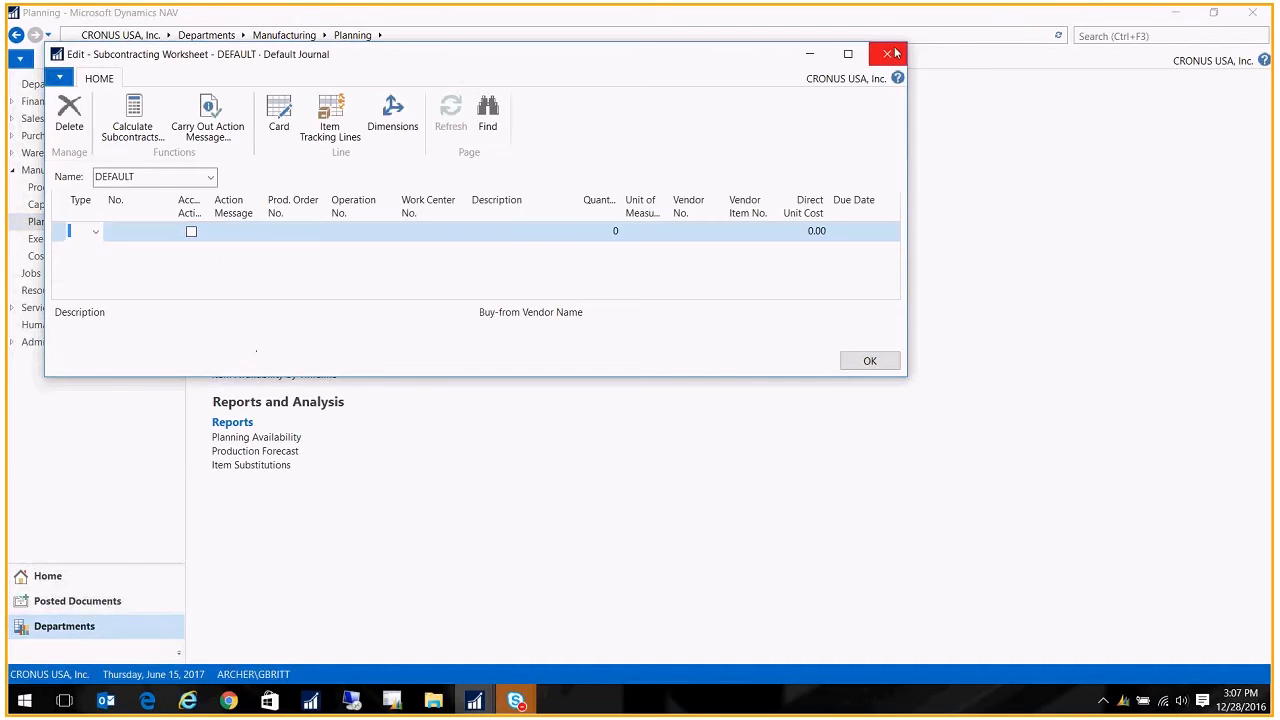
mouse_move(887, 53)
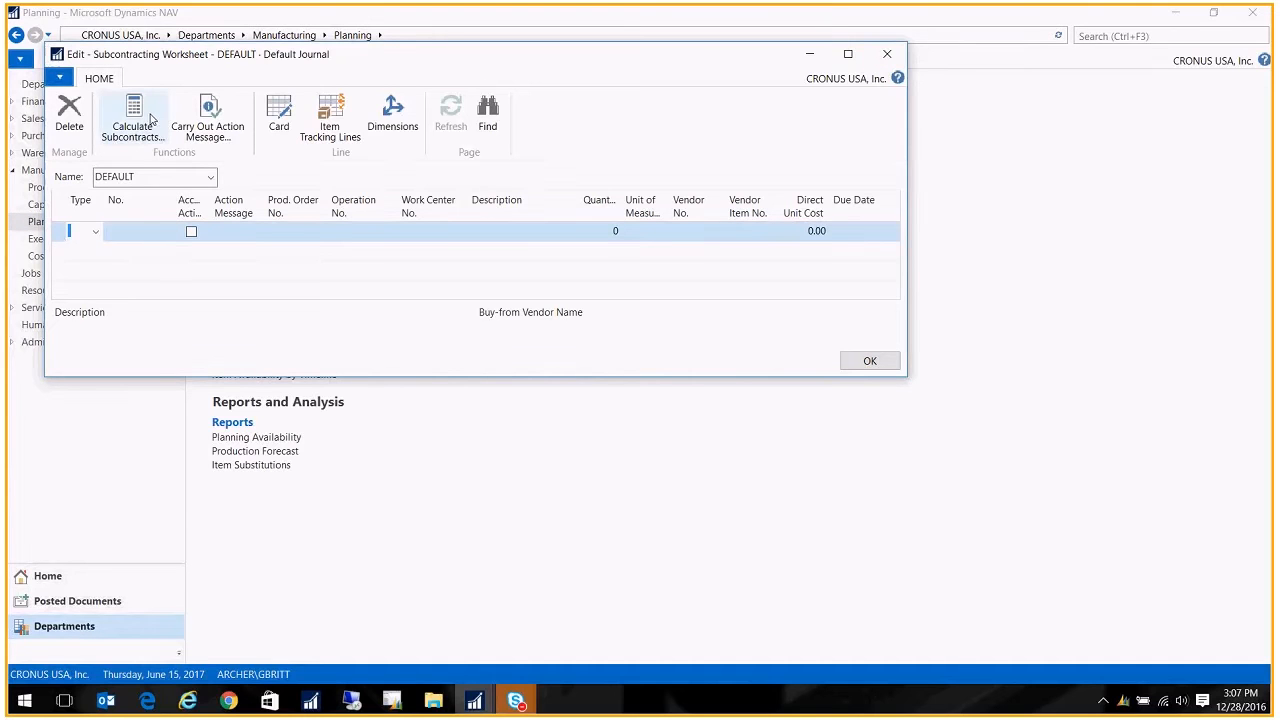
click(133, 120)
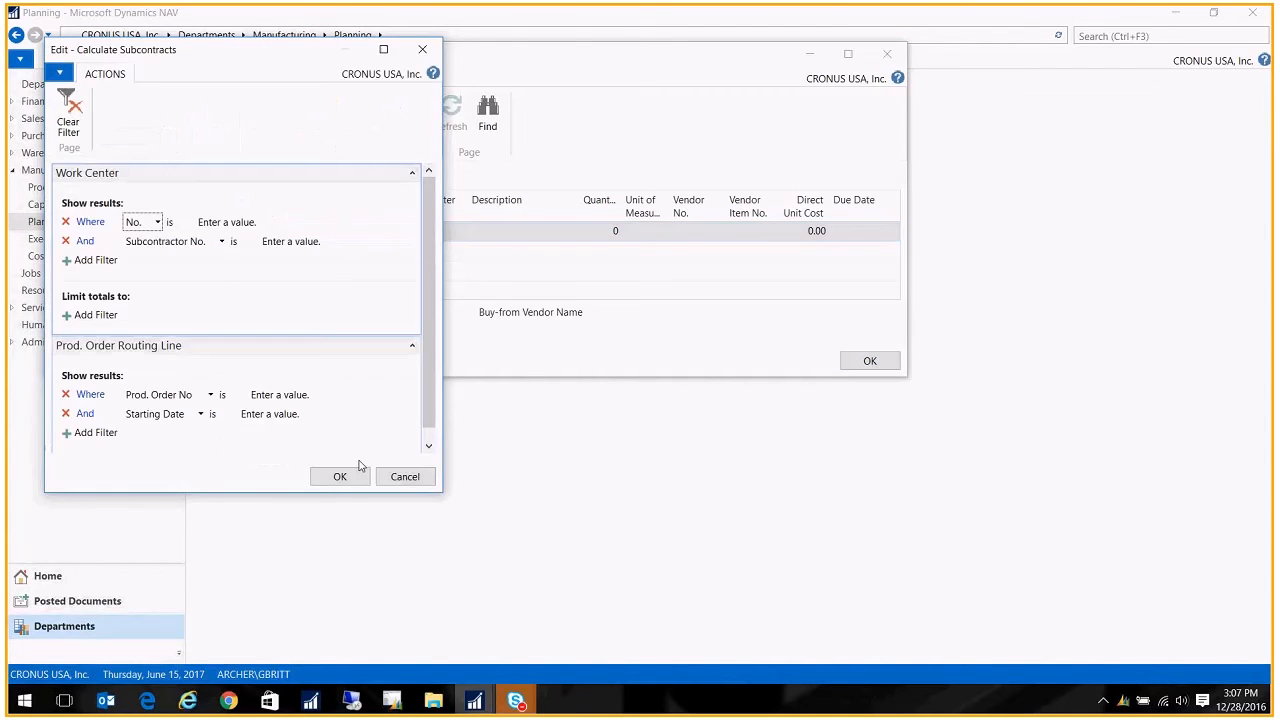
click(339, 476)
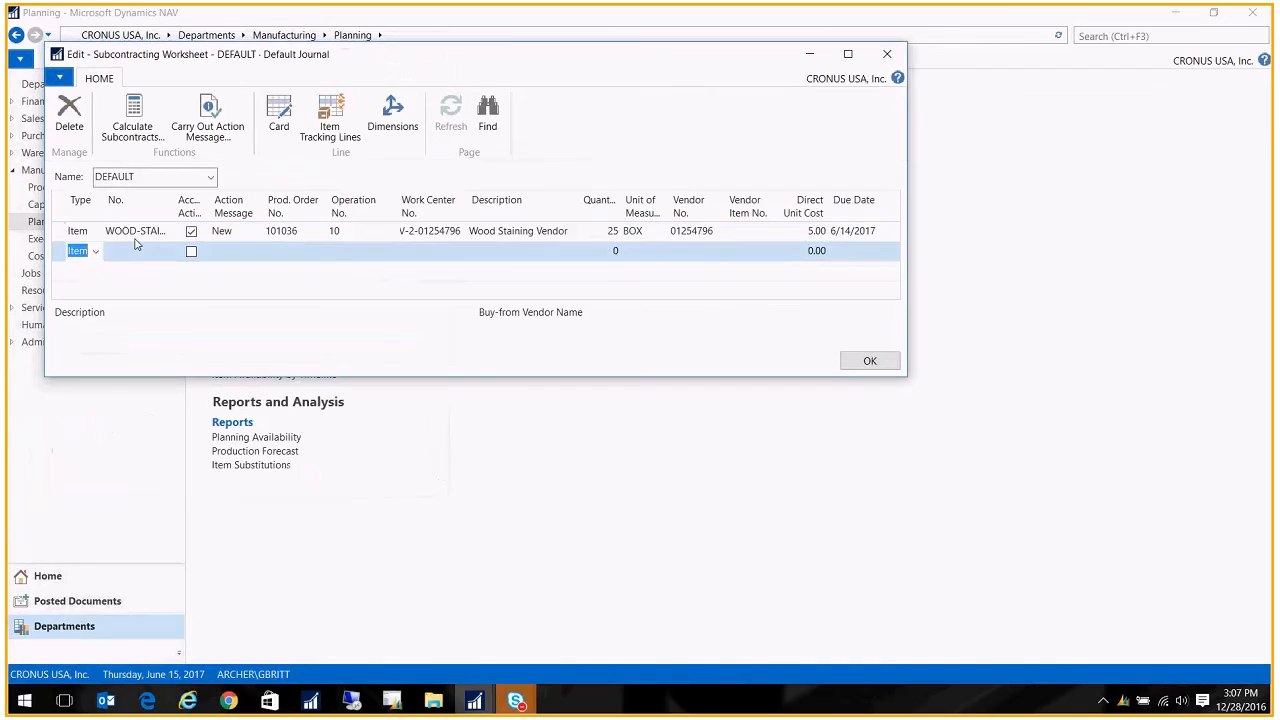
click(451, 112)
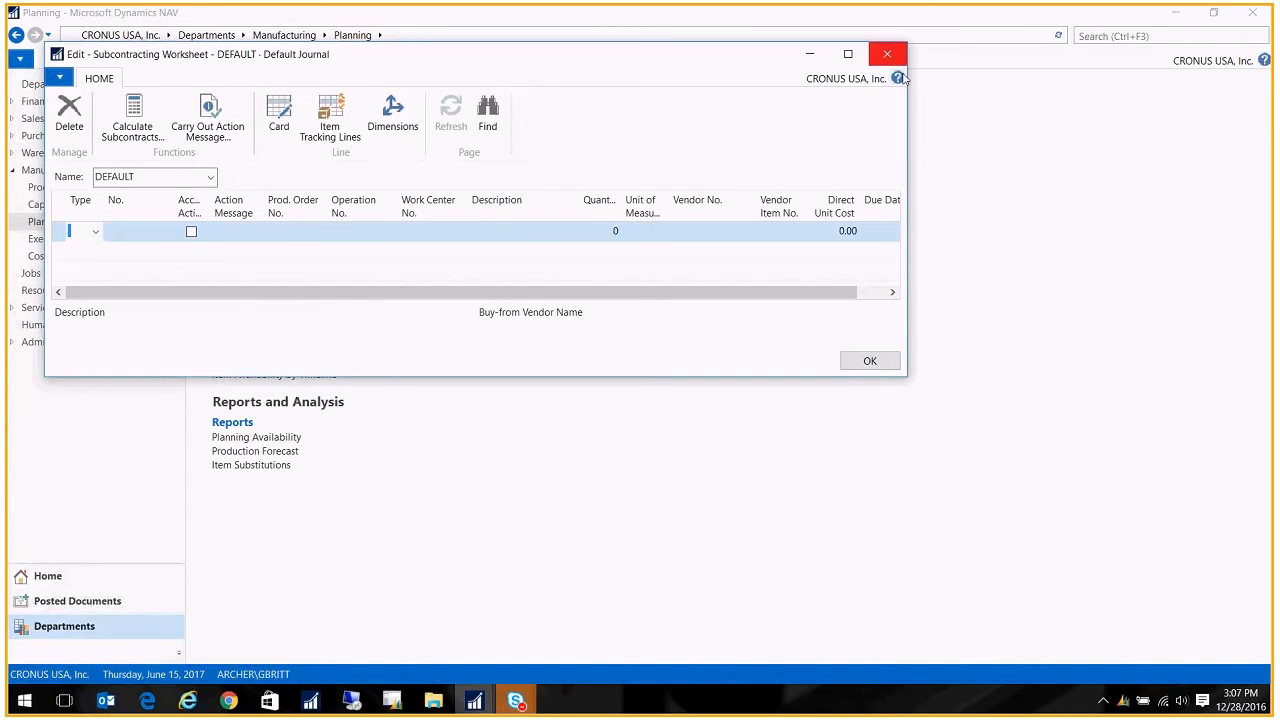
Review purchase order 106097: 25 boxes of WOOD-STAINED for order 101036, operation 10.
click(886, 54)
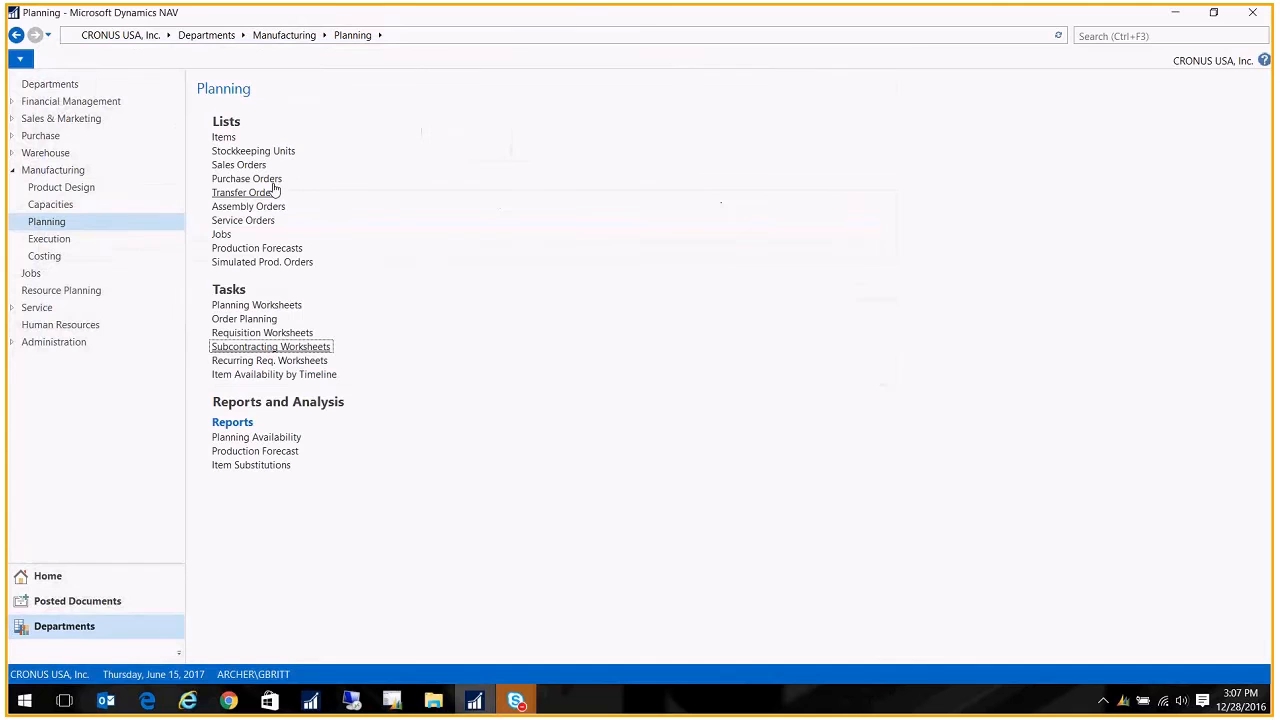
click(247, 178)
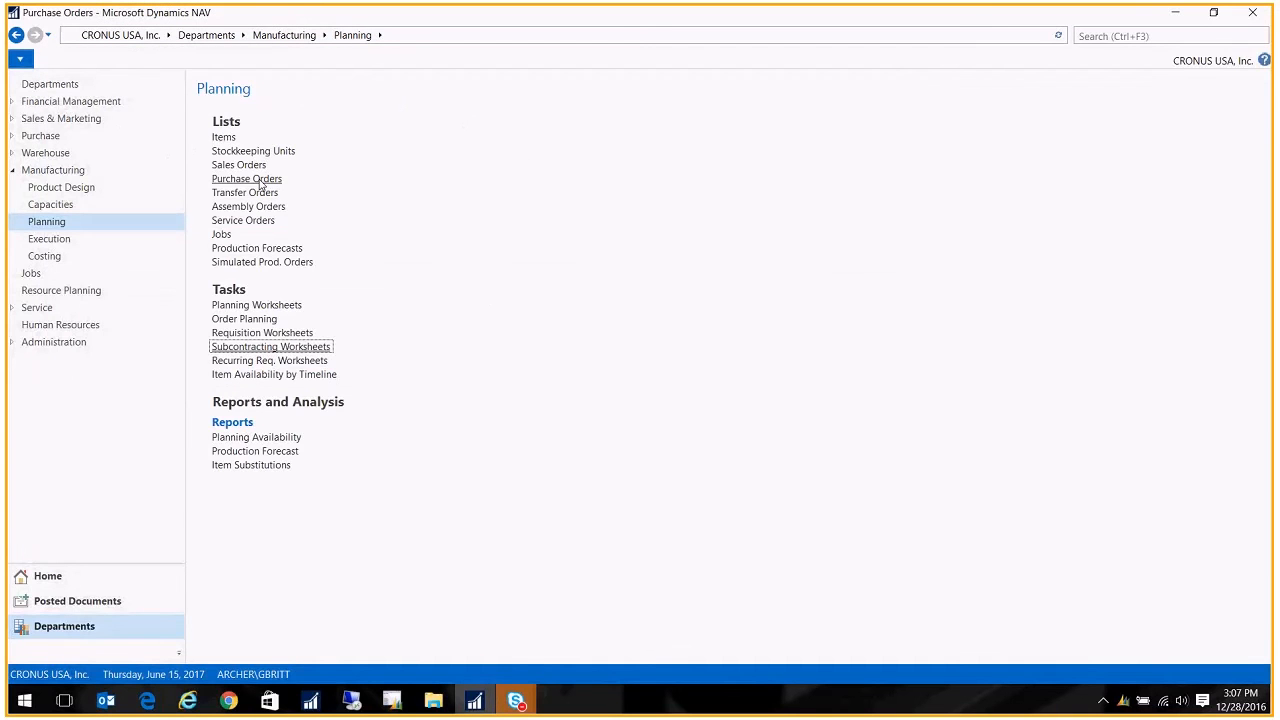
click(246, 178)
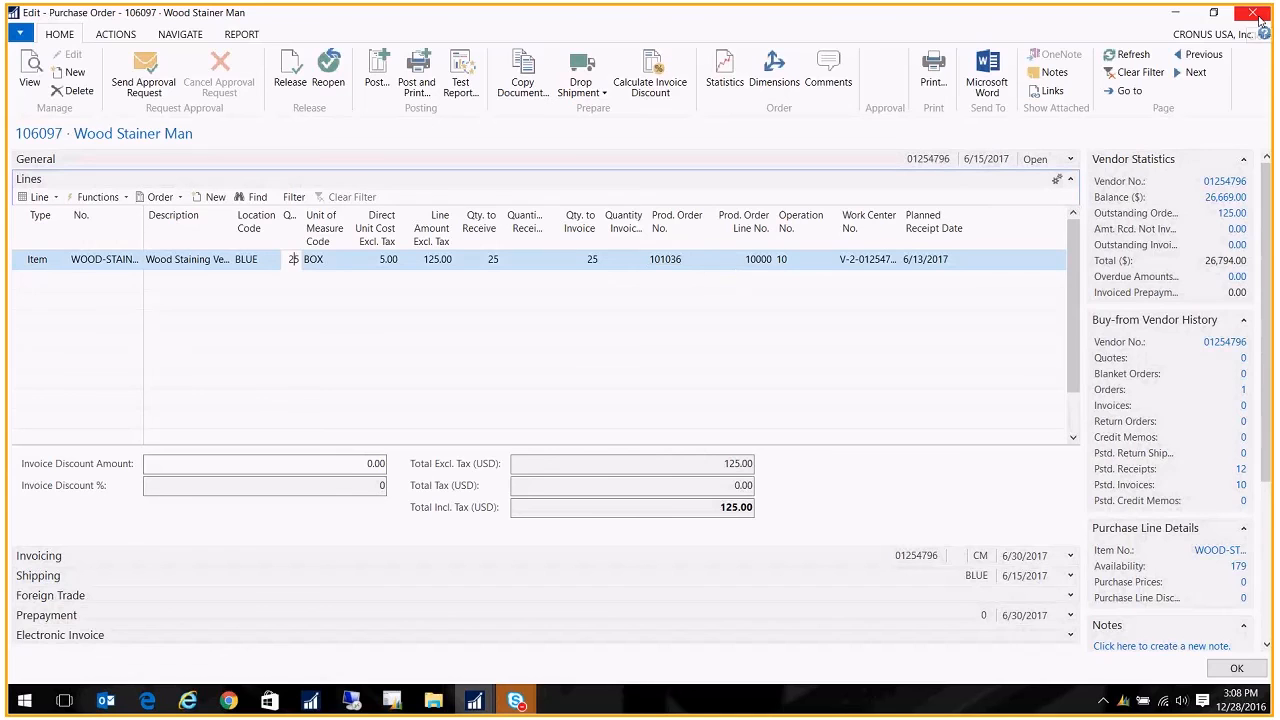
mouse_move(1259, 18)
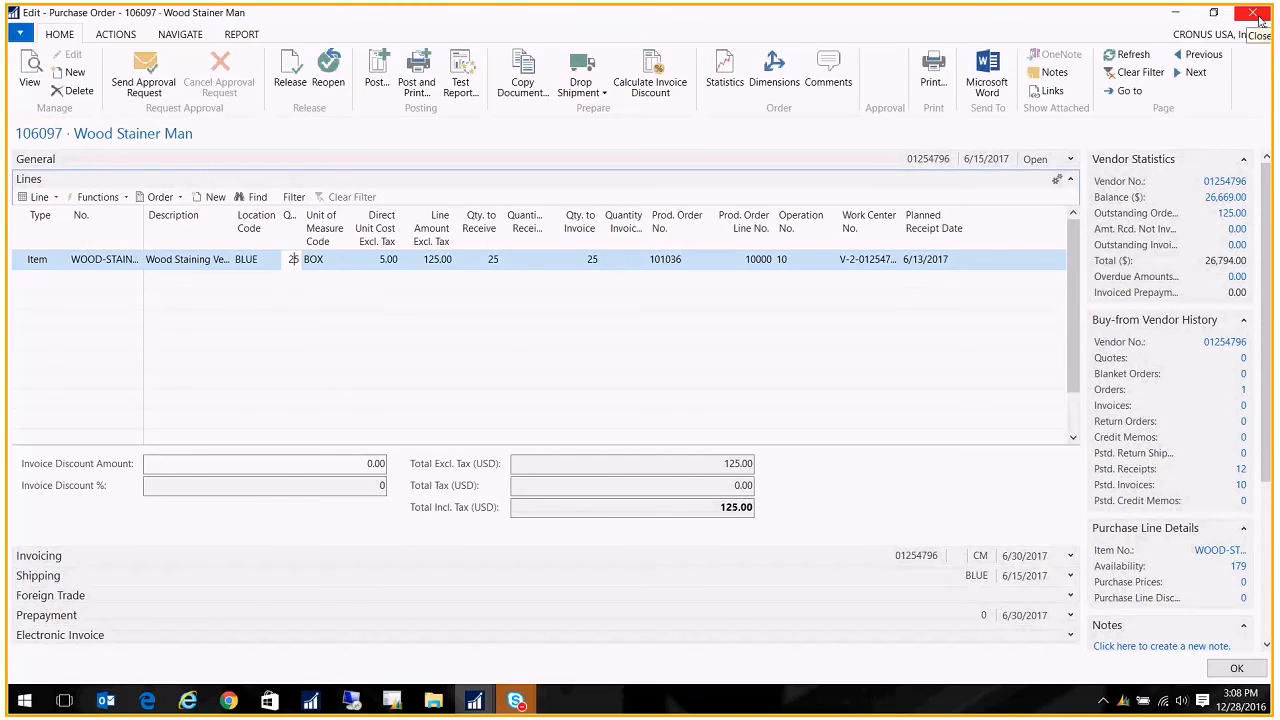
click(1253, 12)
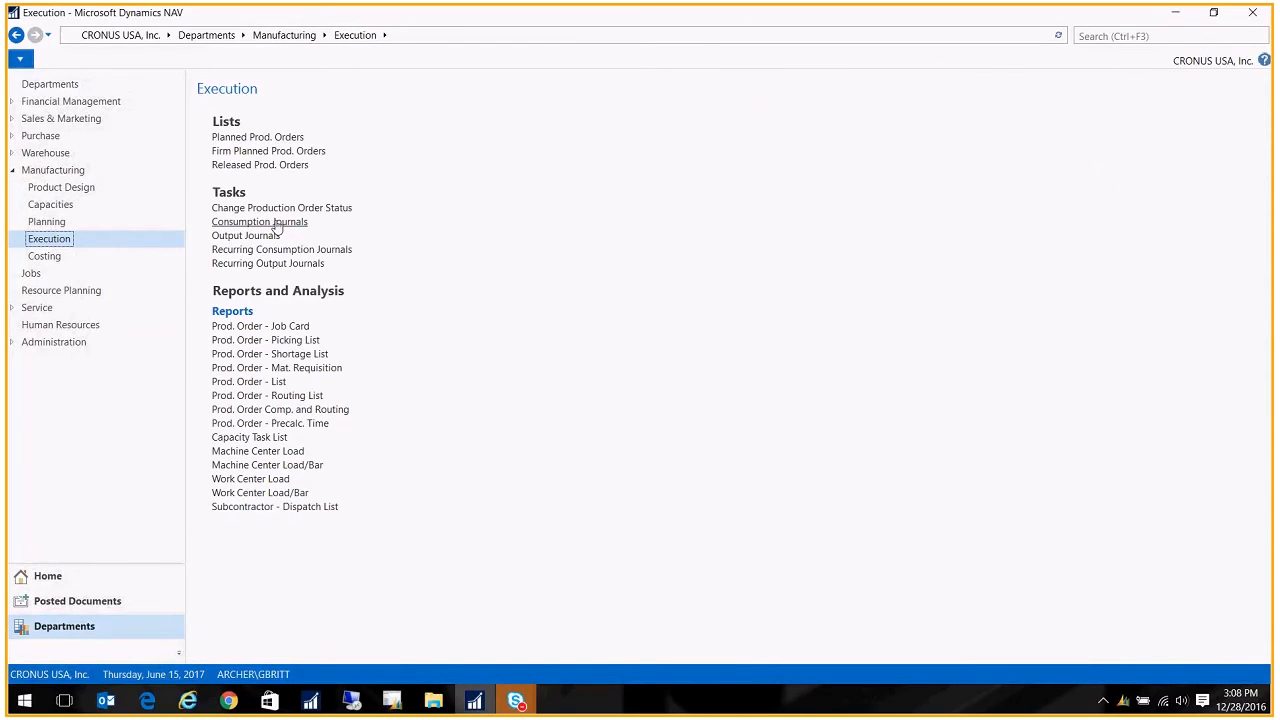
Calculate and post consumption of 25 WOOD and 25 WOOD-STAIN for order 101036.
click(259, 221)
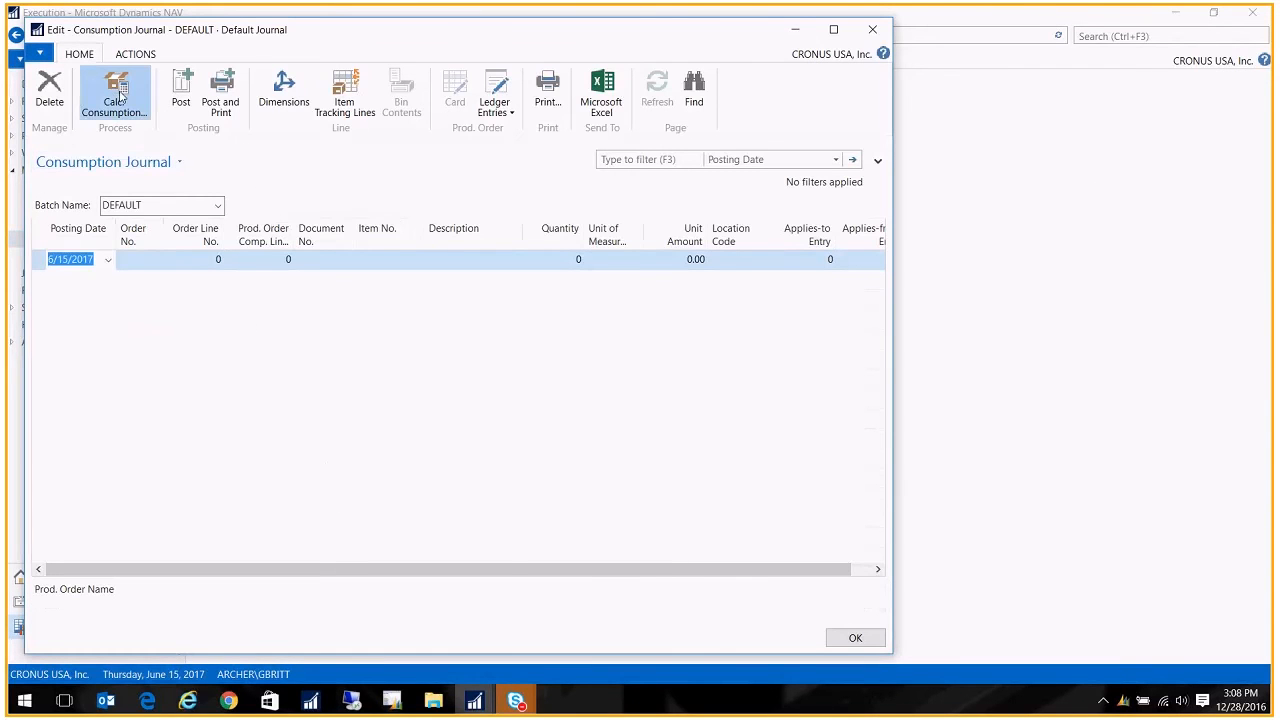
click(114, 95)
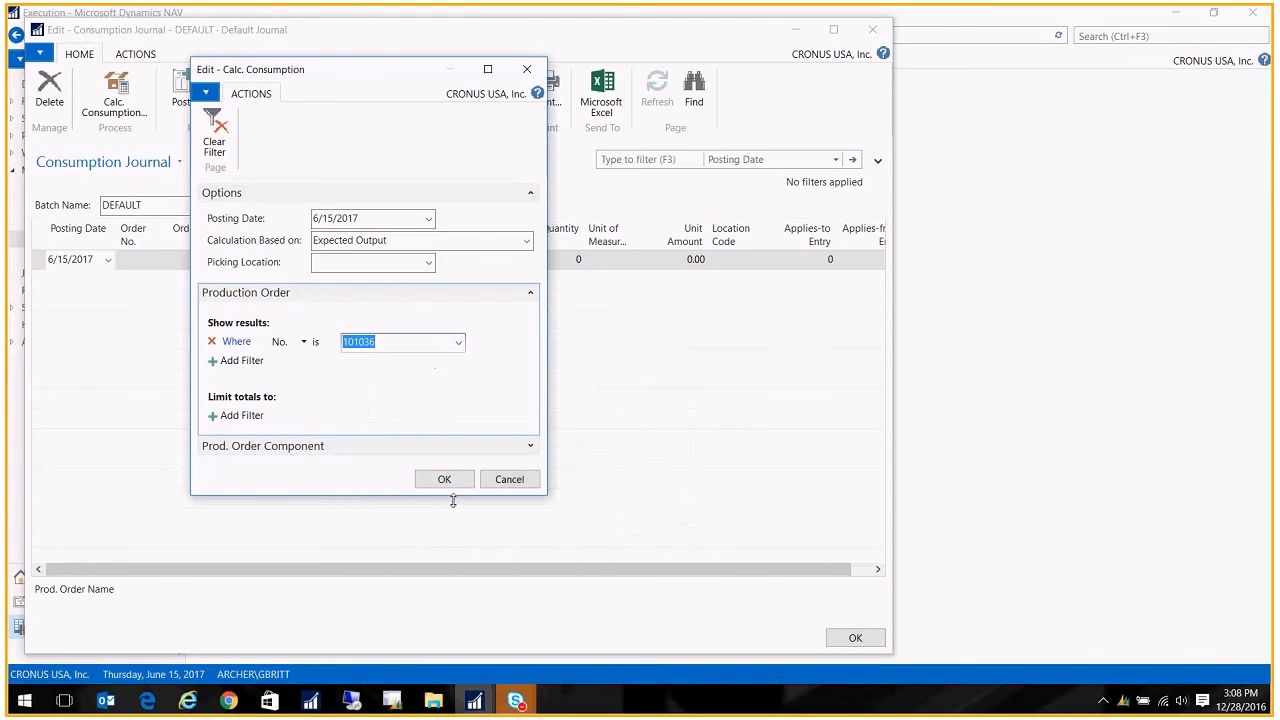
click(444, 478)
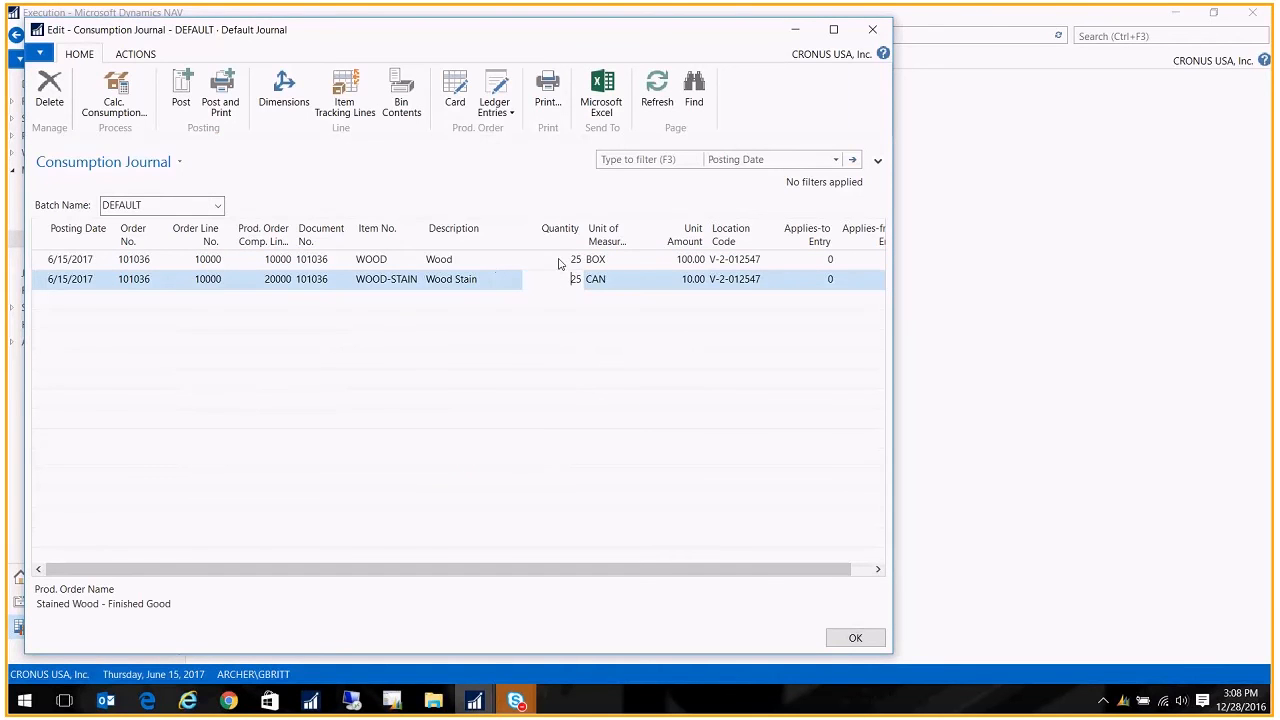
mouse_move(672, 267)
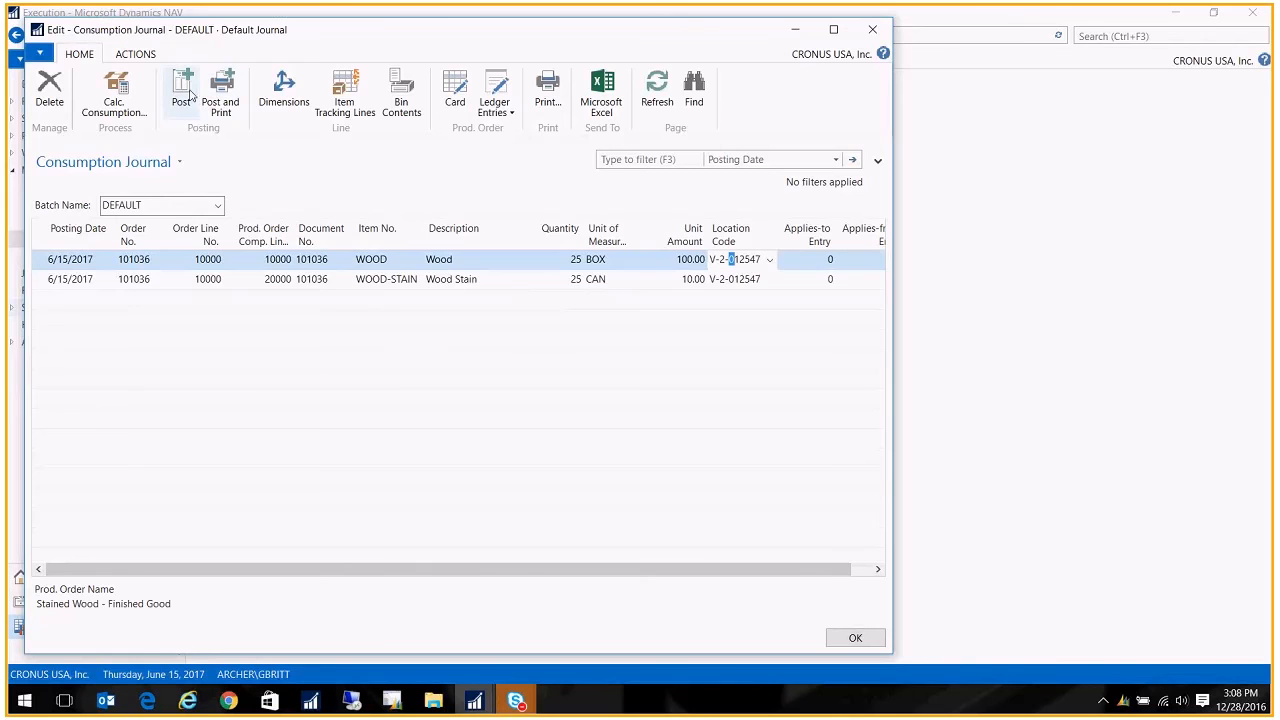
click(182, 90)
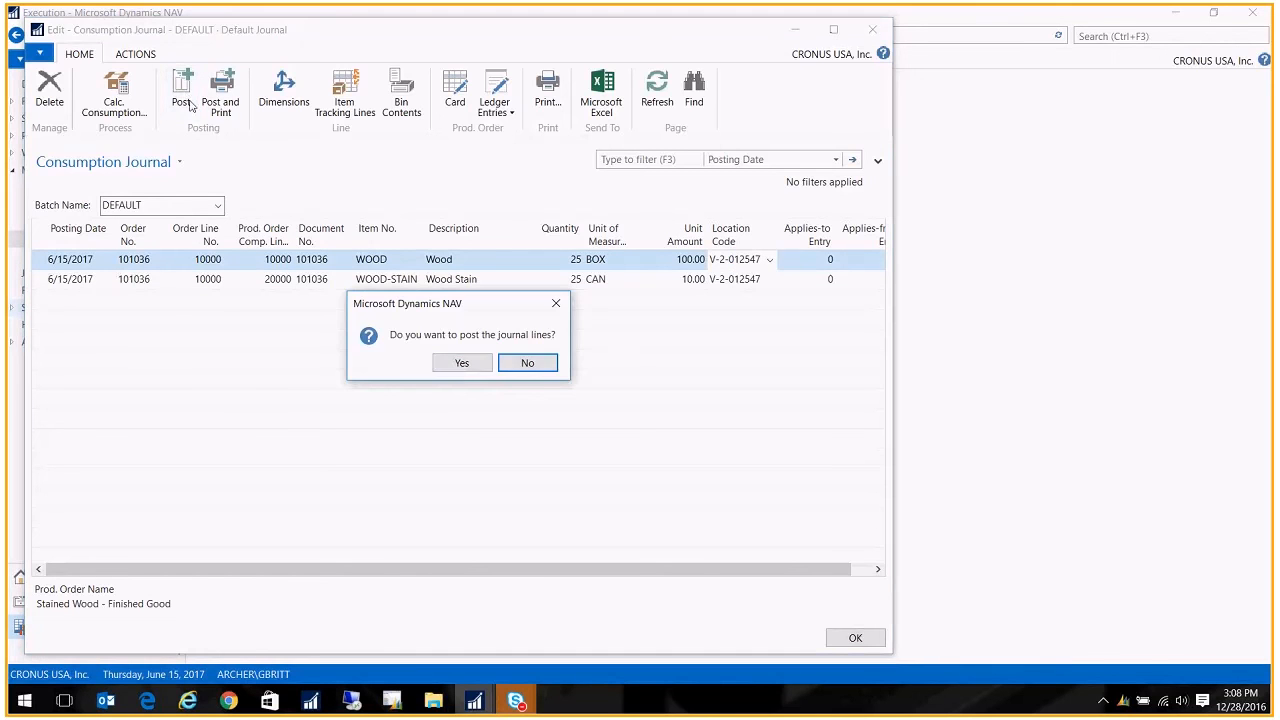
click(461, 362)
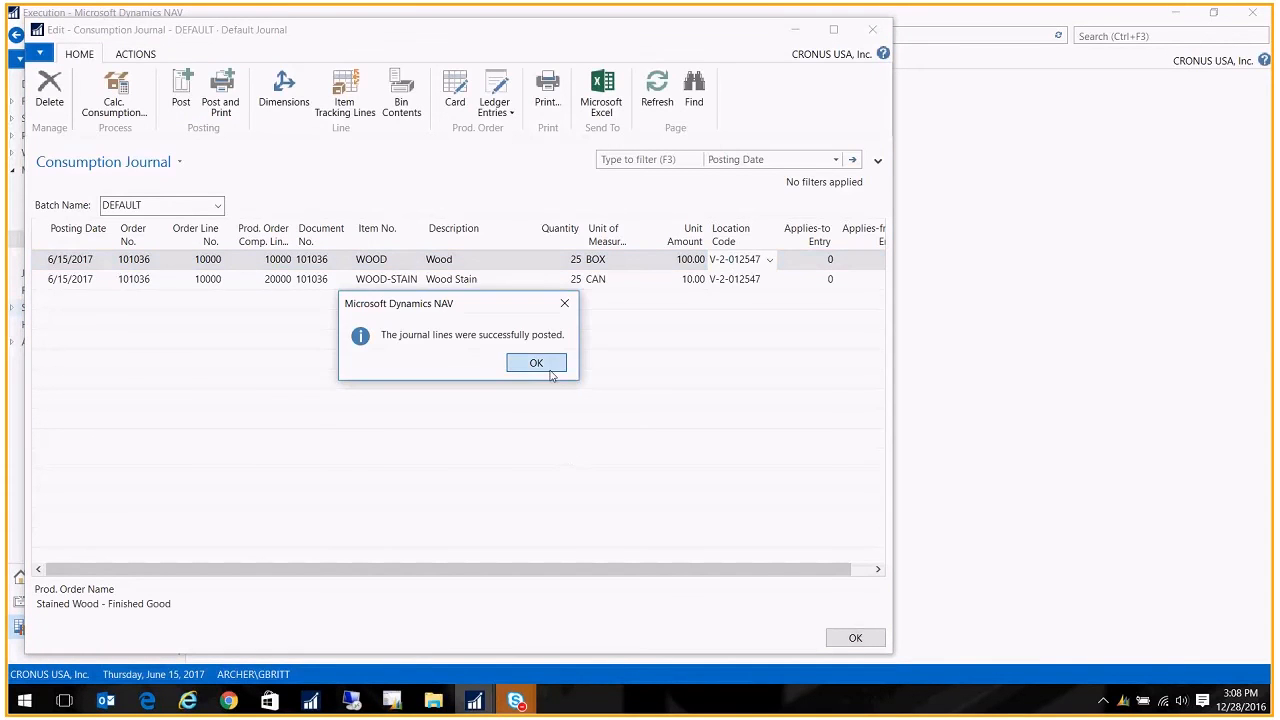
click(536, 362)
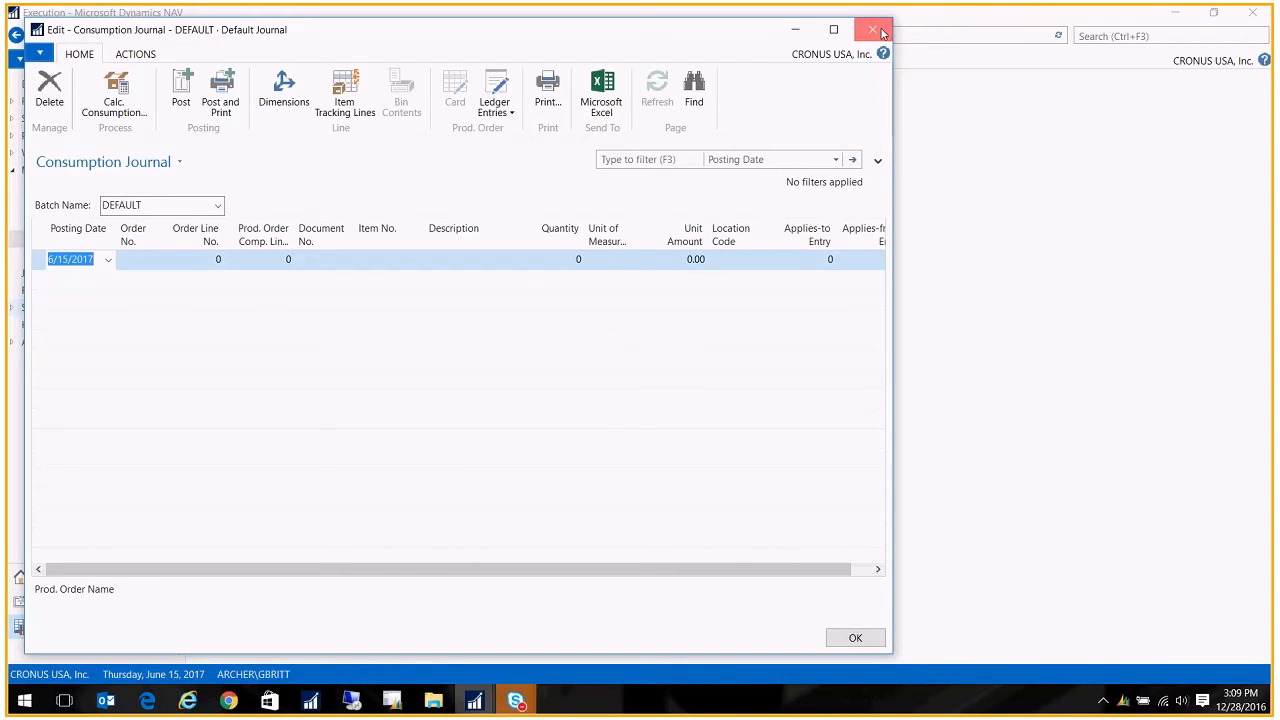
click(872, 29)
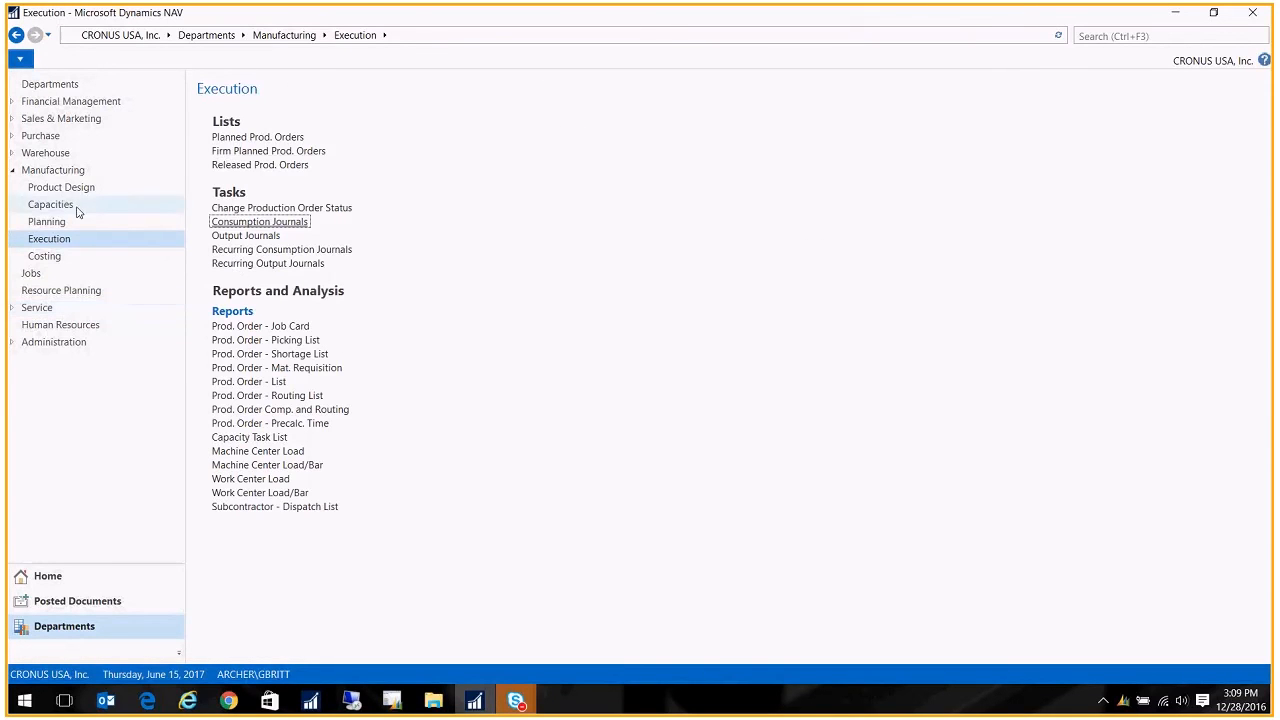
mouse_move(46, 221)
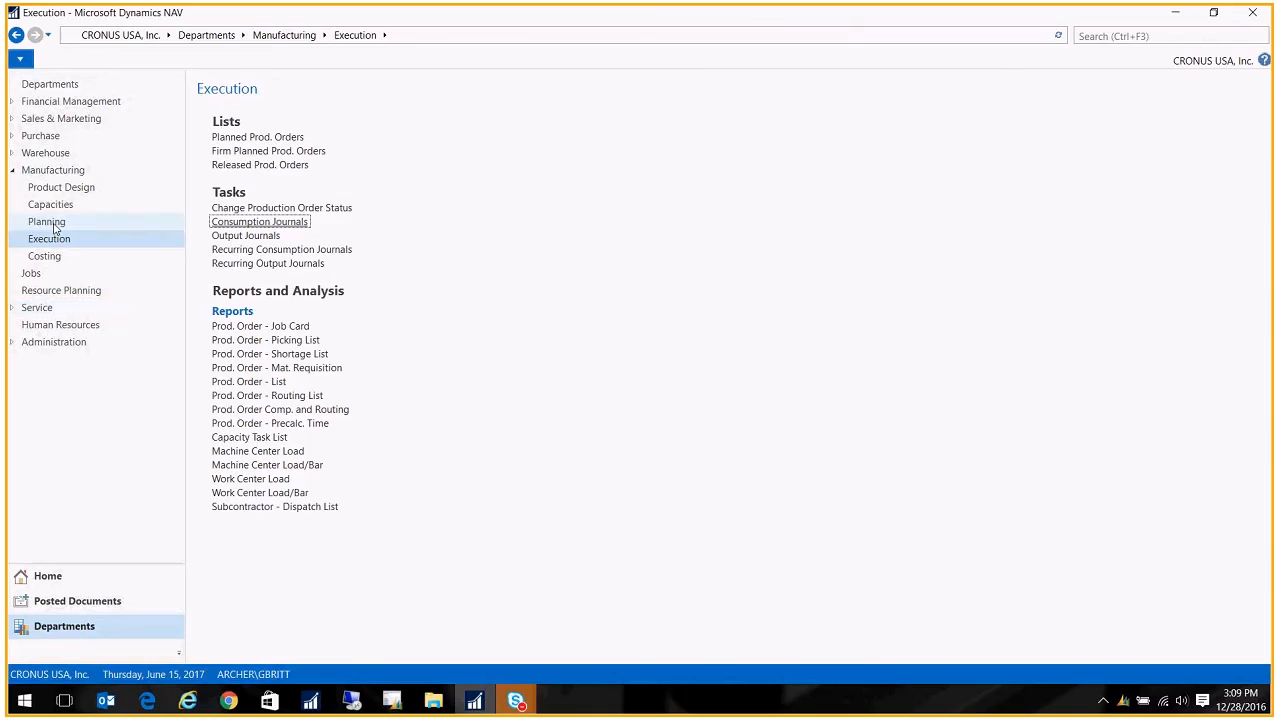
Post the receipt of subcontracting purchase order 106097 from the Purchase Orders list.
click(46, 221)
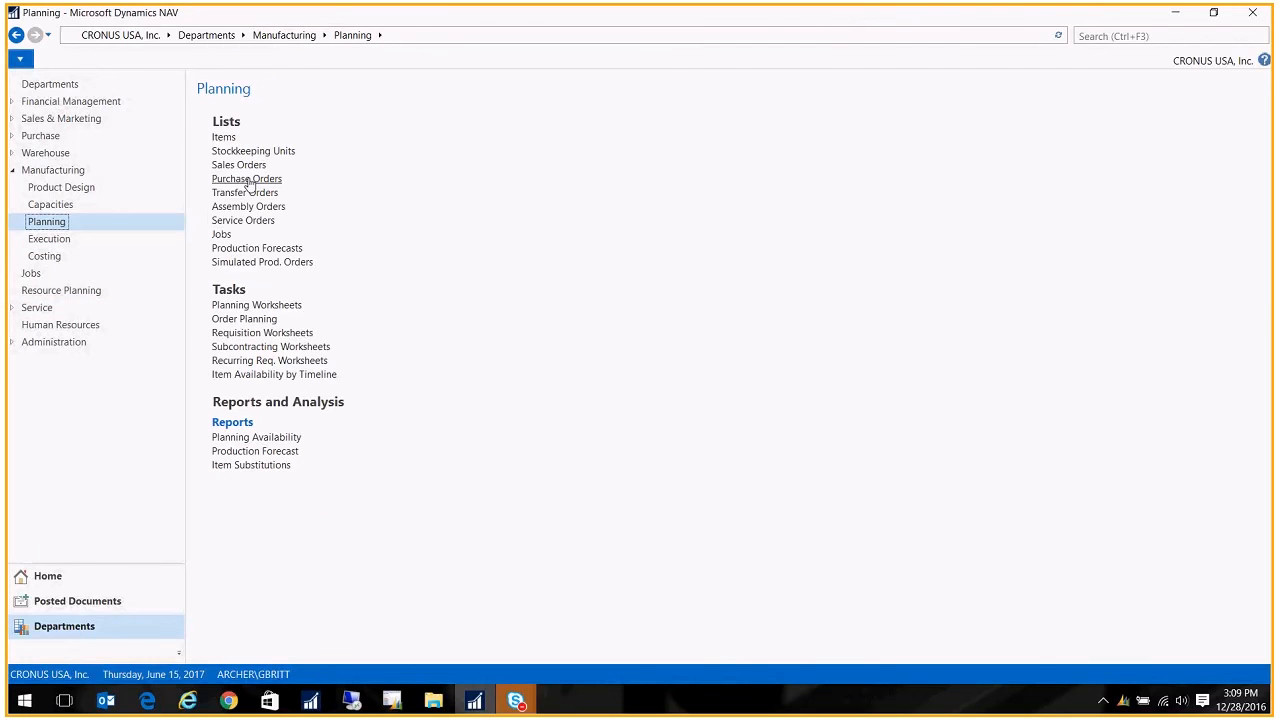
click(247, 178)
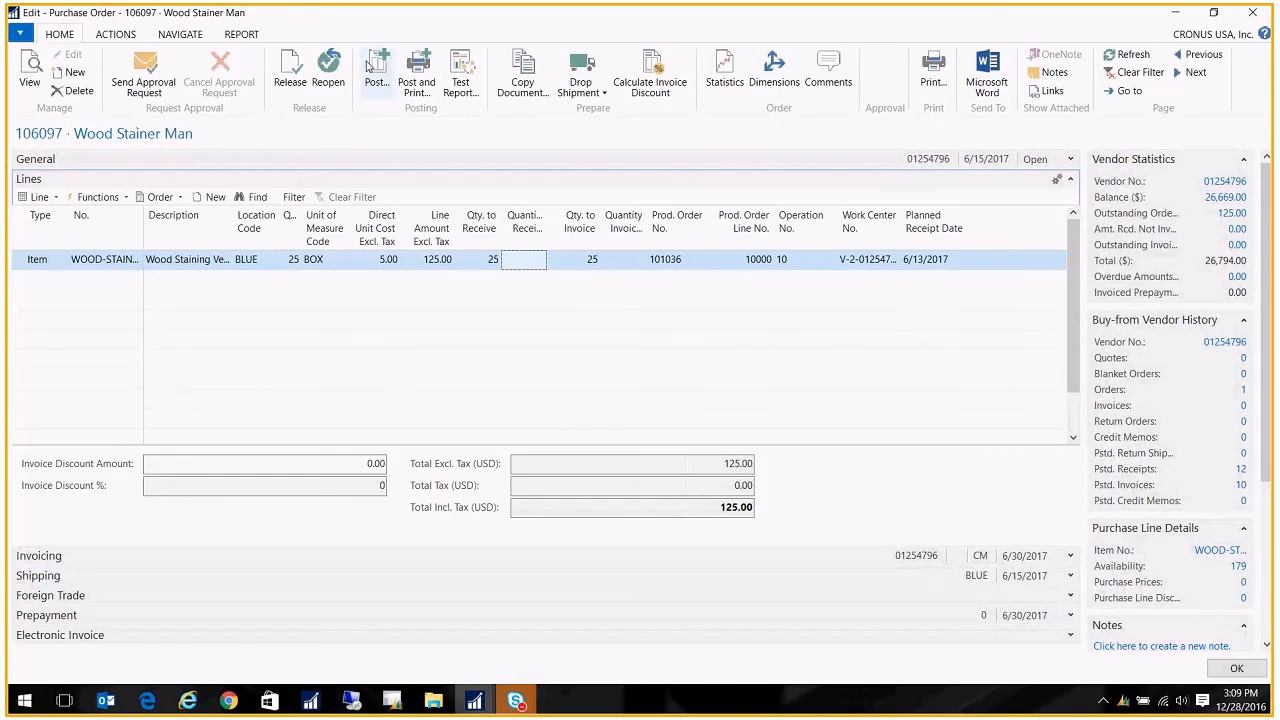
click(377, 70)
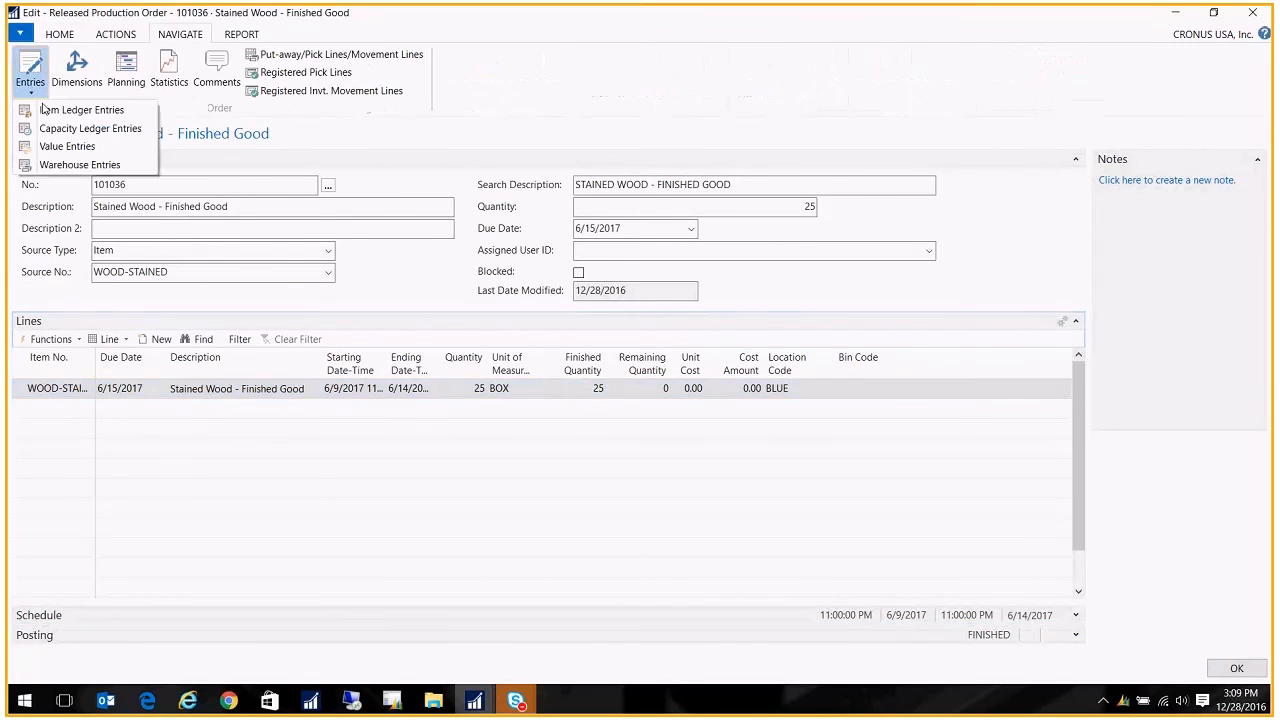
Show the item ledger entries for released production order 101036.
click(81, 110)
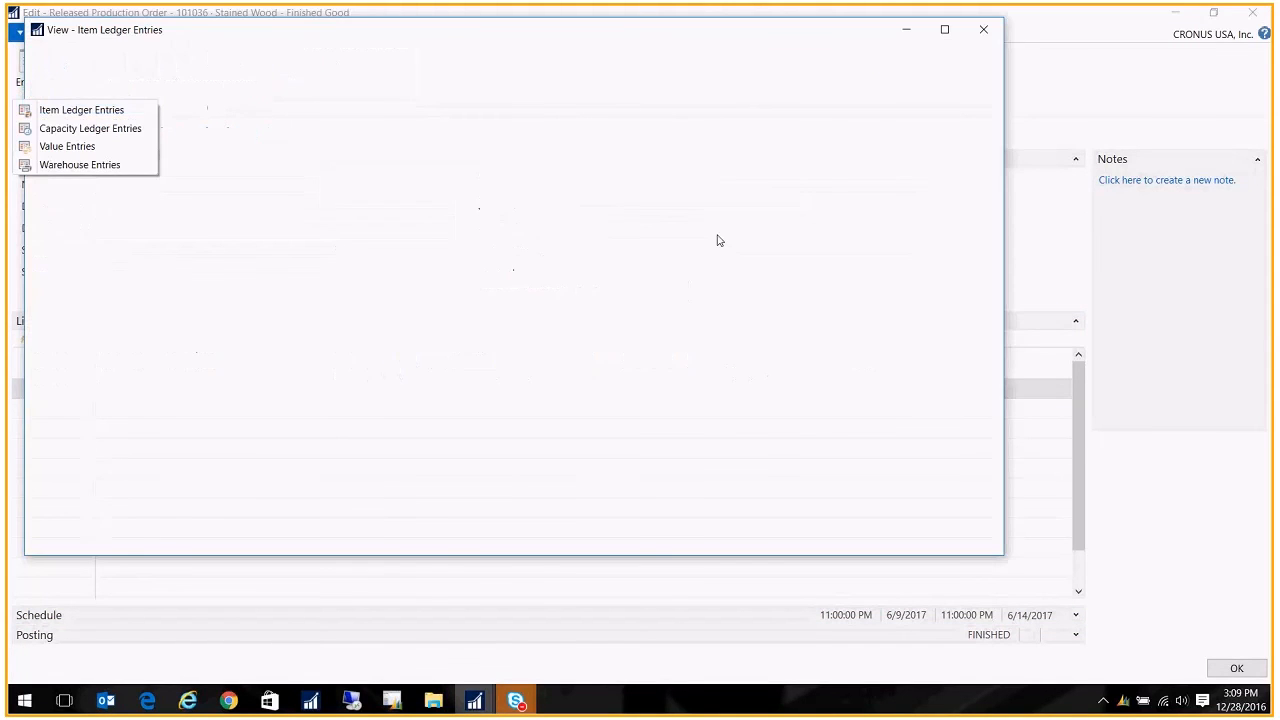
click(81, 109)
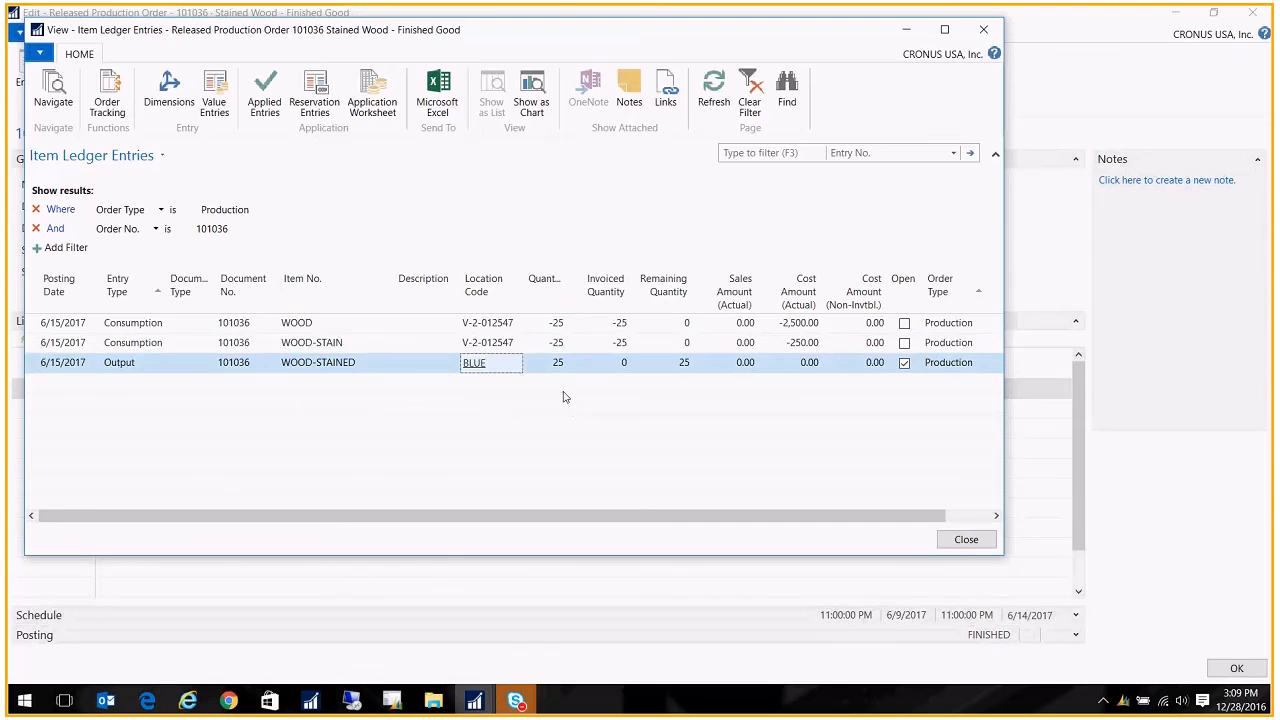
mouse_move(518, 225)
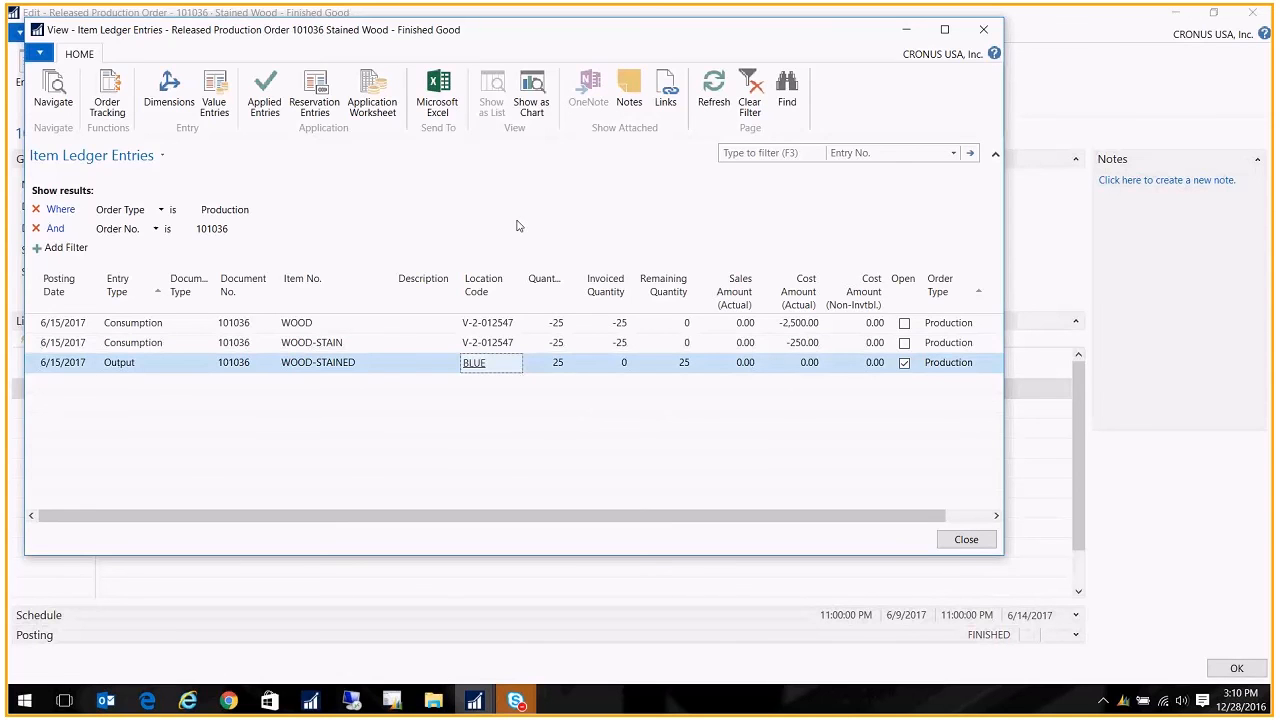